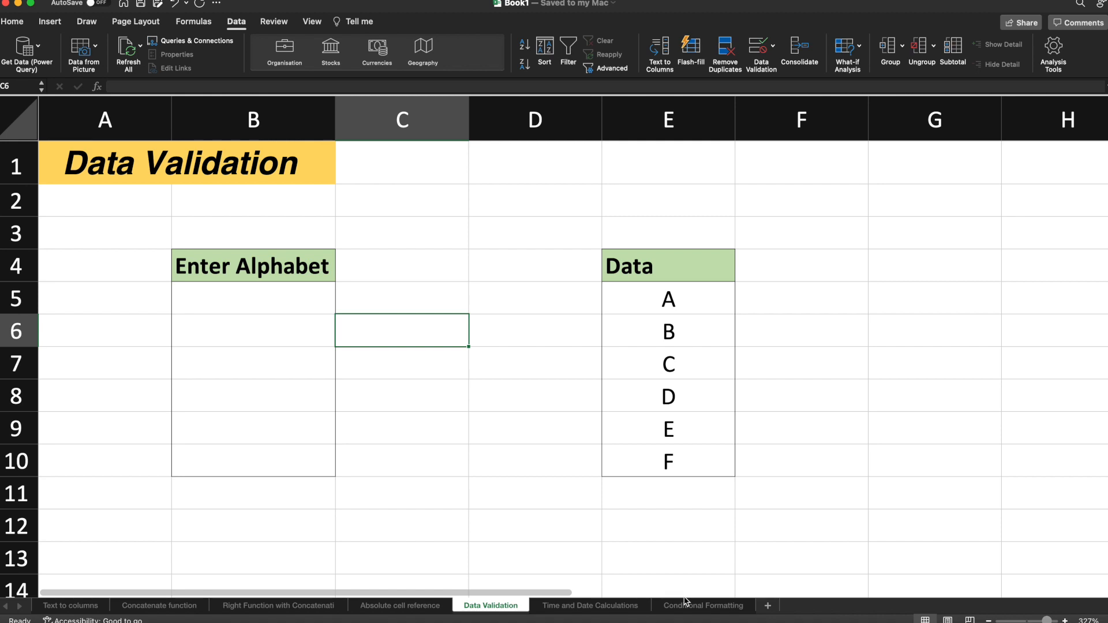
Step: Look over the Enter Alphabet cells and the Data letters A–F in E5:E10
{"action": "left_click", "coordinate": [252, 330]}
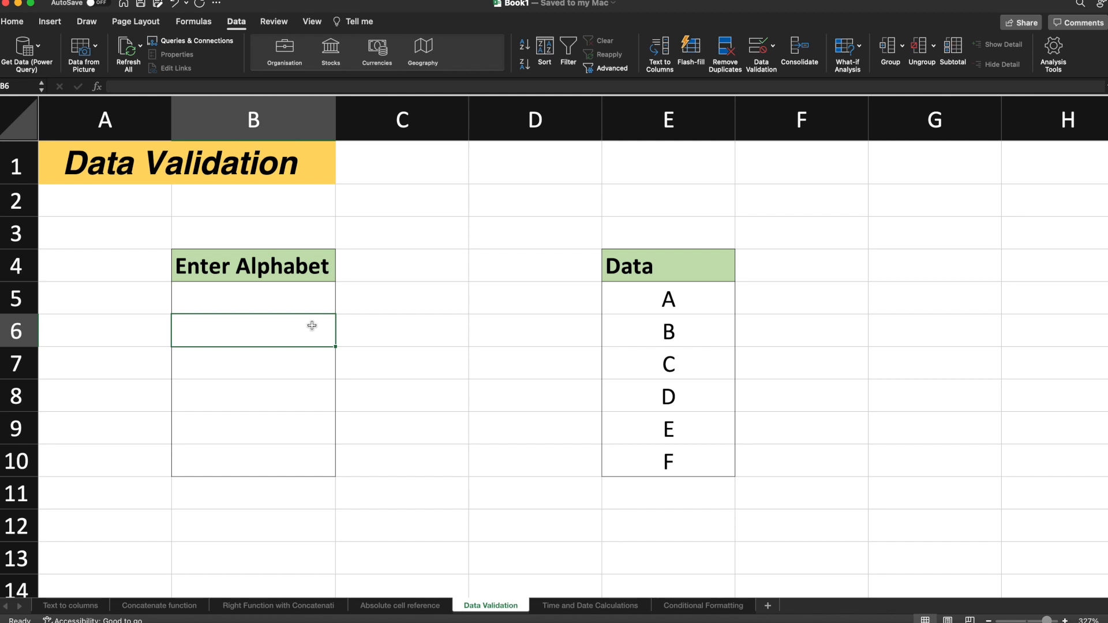
{"action": "left_click", "coordinate": [252, 265]}
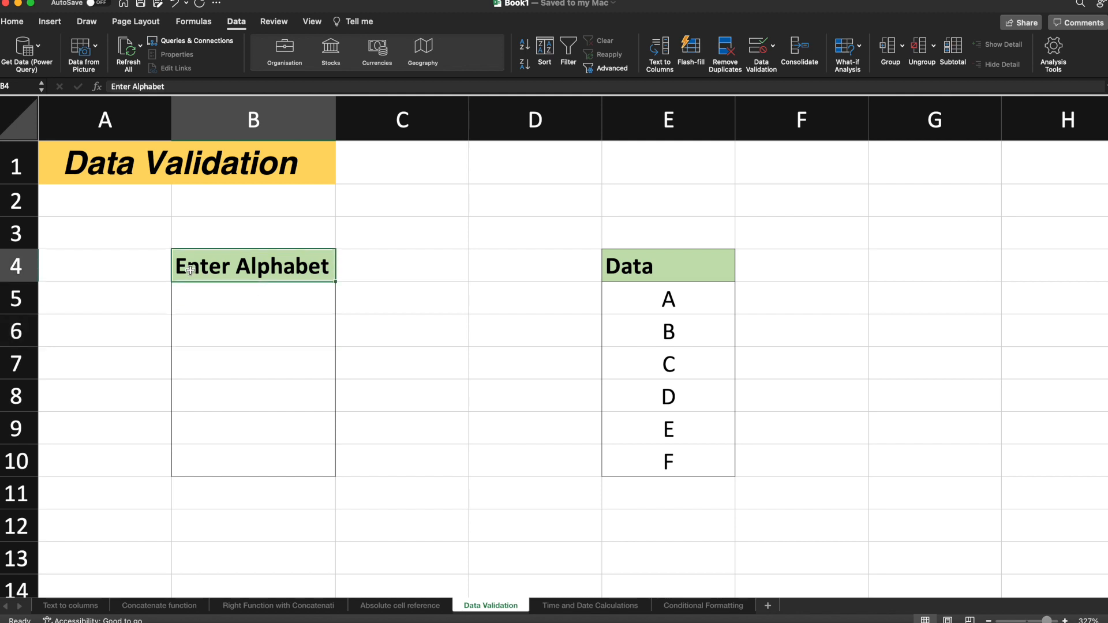
{"action": "left_click", "coordinate": [252, 362]}
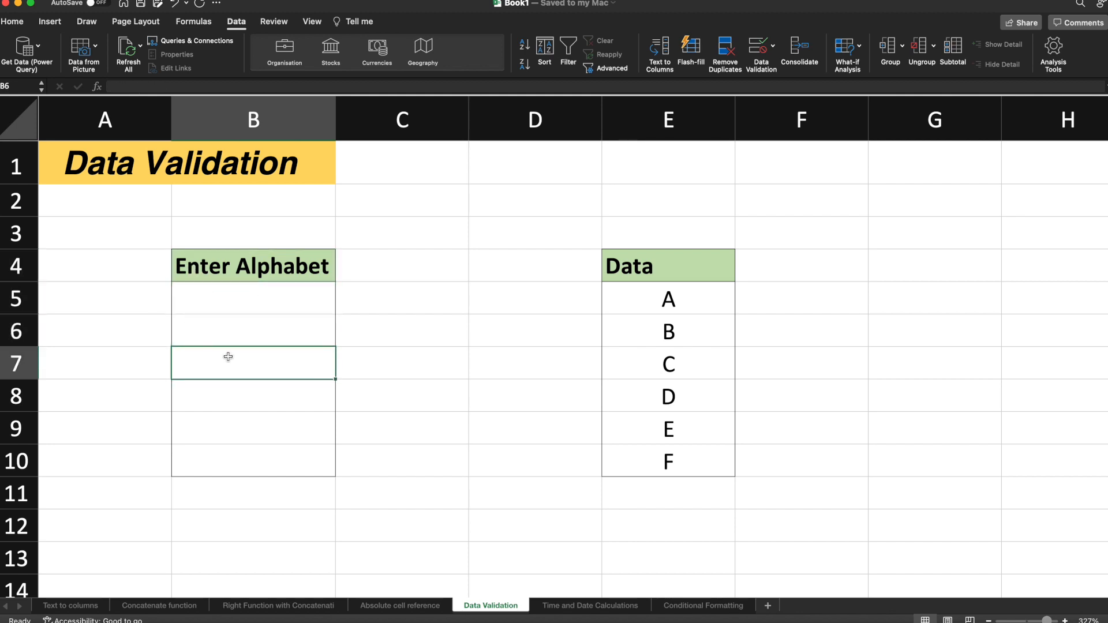
{"action": "left_click", "coordinate": [250, 298]}
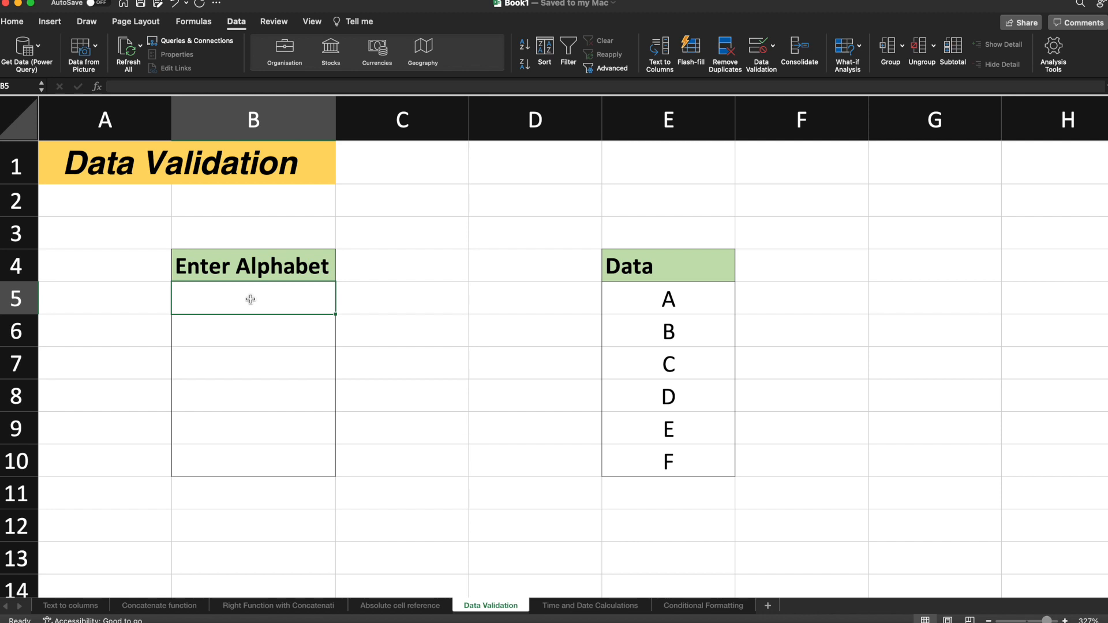
{"action": "mouse_move", "coordinate": [648, 274]}
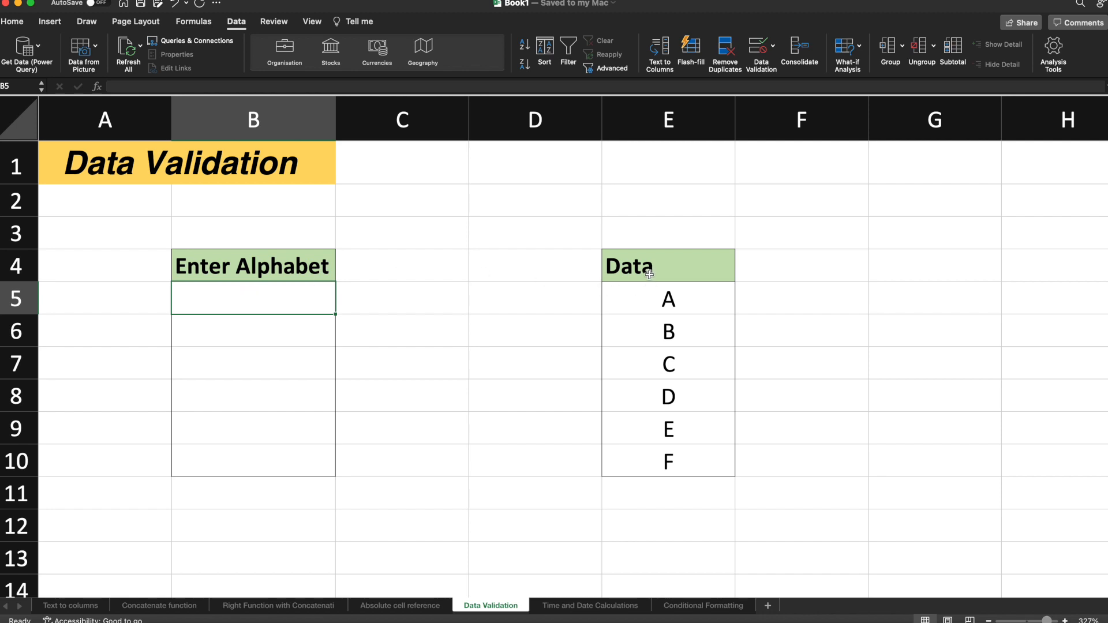
{"action": "left_click", "coordinate": [667, 298]}
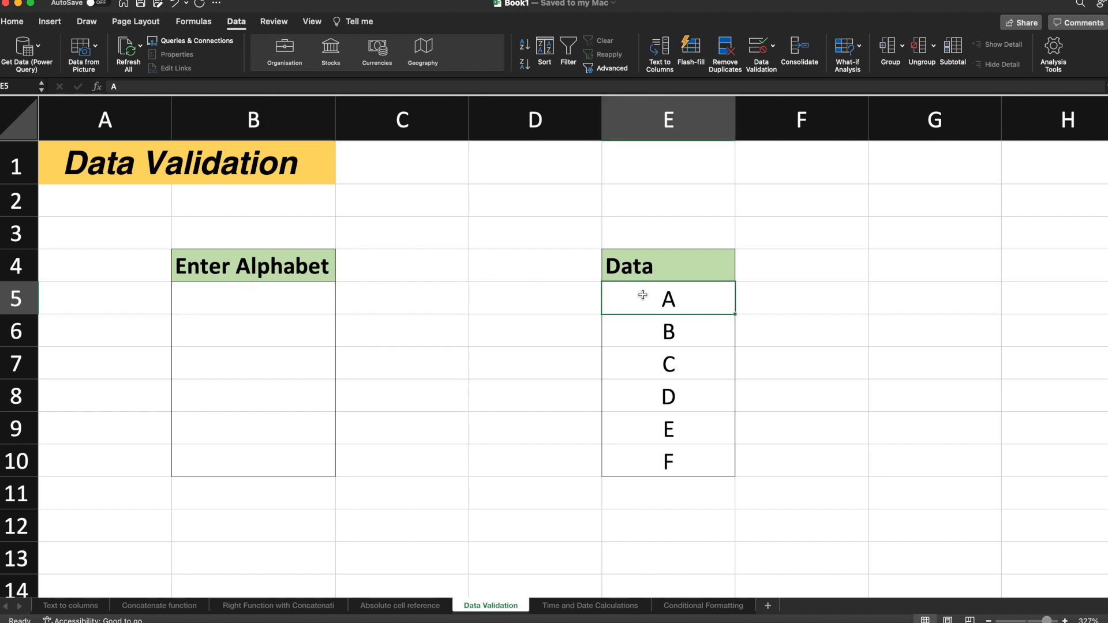
{"action": "left_click", "coordinate": [667, 460]}
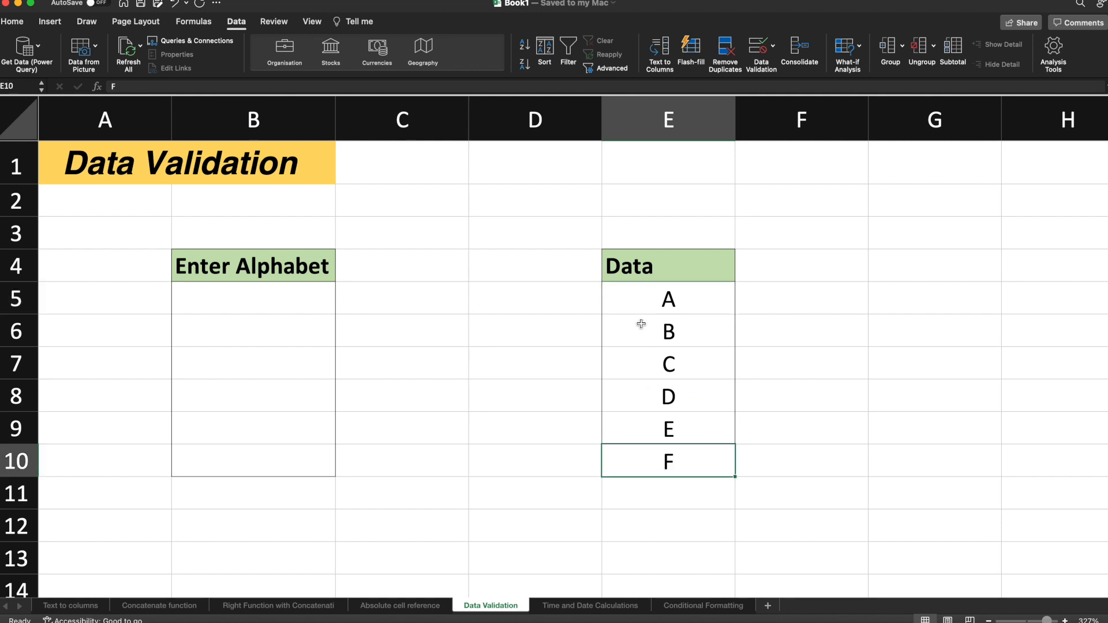
{"action": "left_click", "coordinate": [252, 299]}
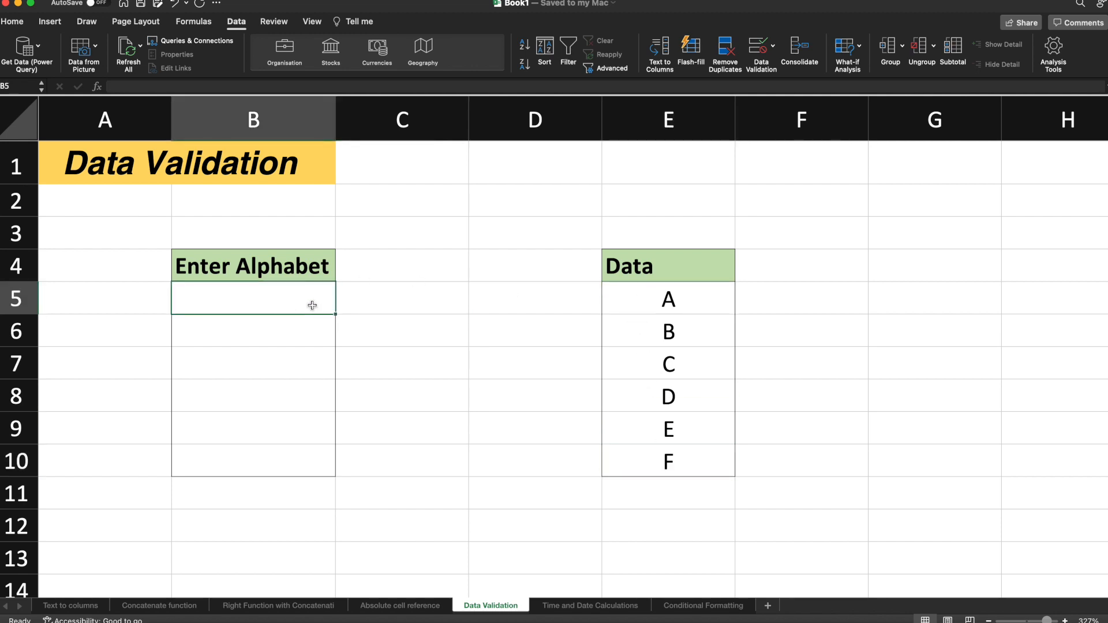
{"action": "left_click", "coordinate": [667, 461]}
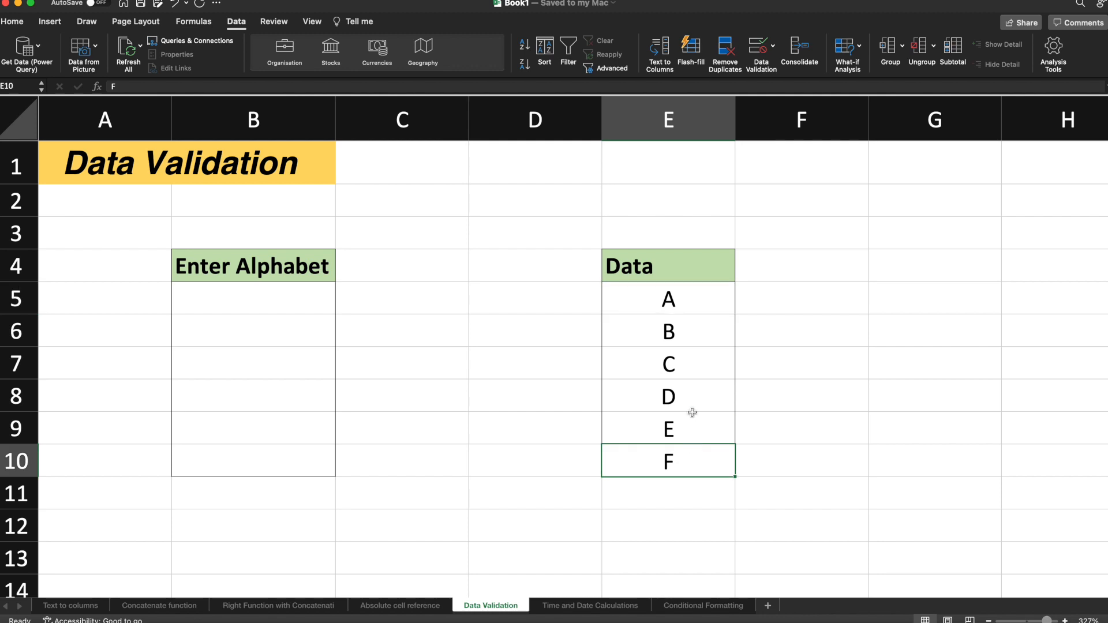
{"action": "mouse_move", "coordinate": [737, 453]}
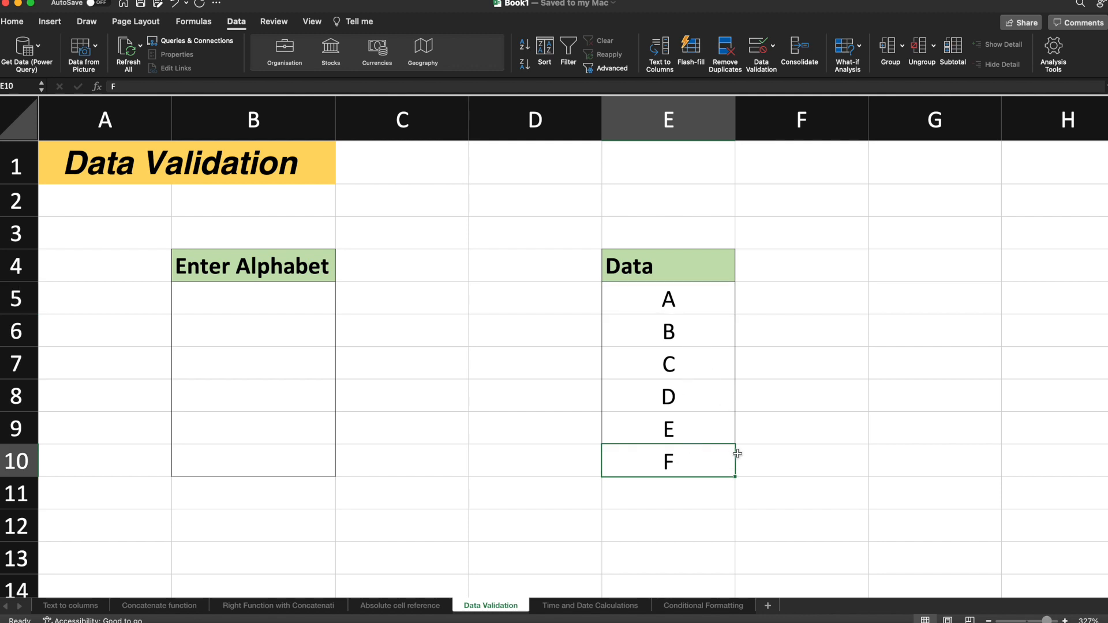
{"action": "mouse_move", "coordinate": [272, 296]}
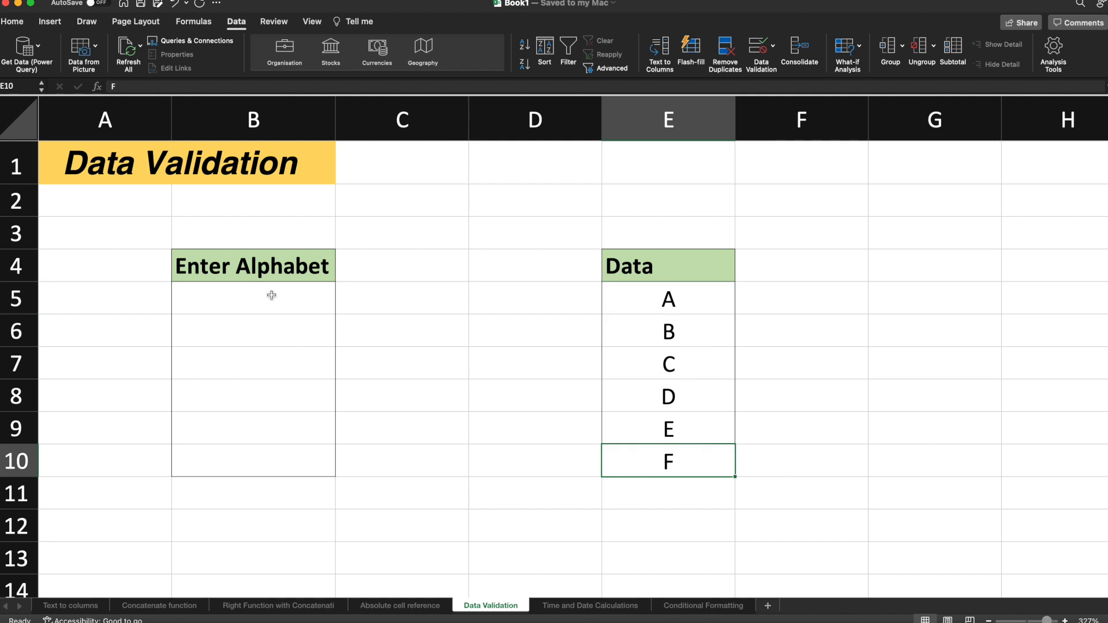
Step: Enter A in B5, then move to B6 holding Z
{"action": "left_click", "coordinate": [252, 298]}
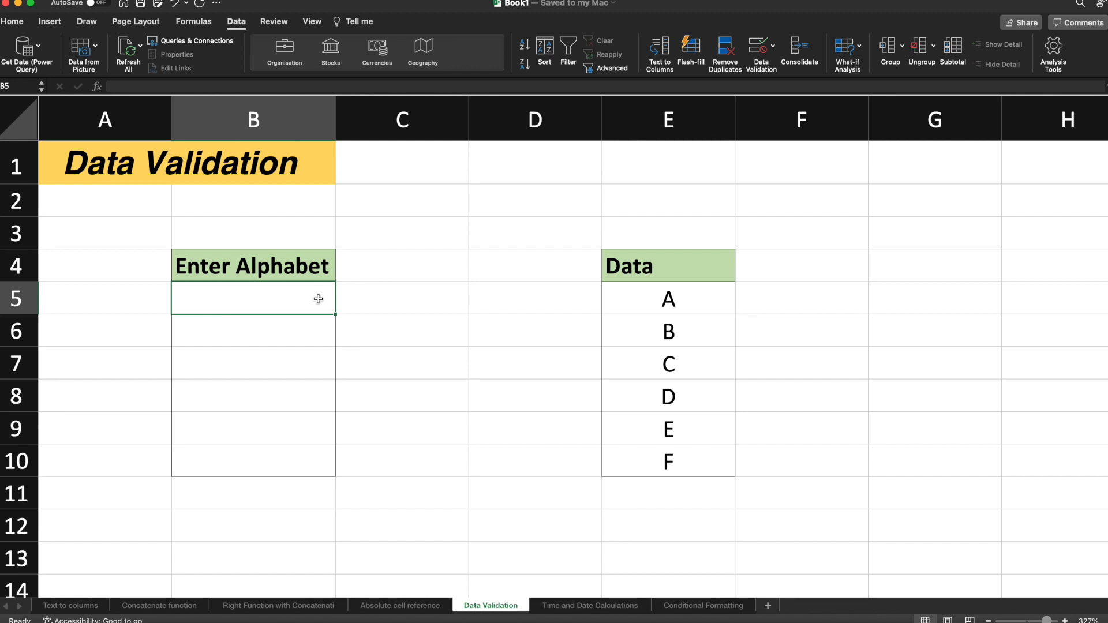
{"action": "type", "text": "A"}
{"action": "left_click", "coordinate": [254, 331]}
{"action": "type", "text": "Z"}
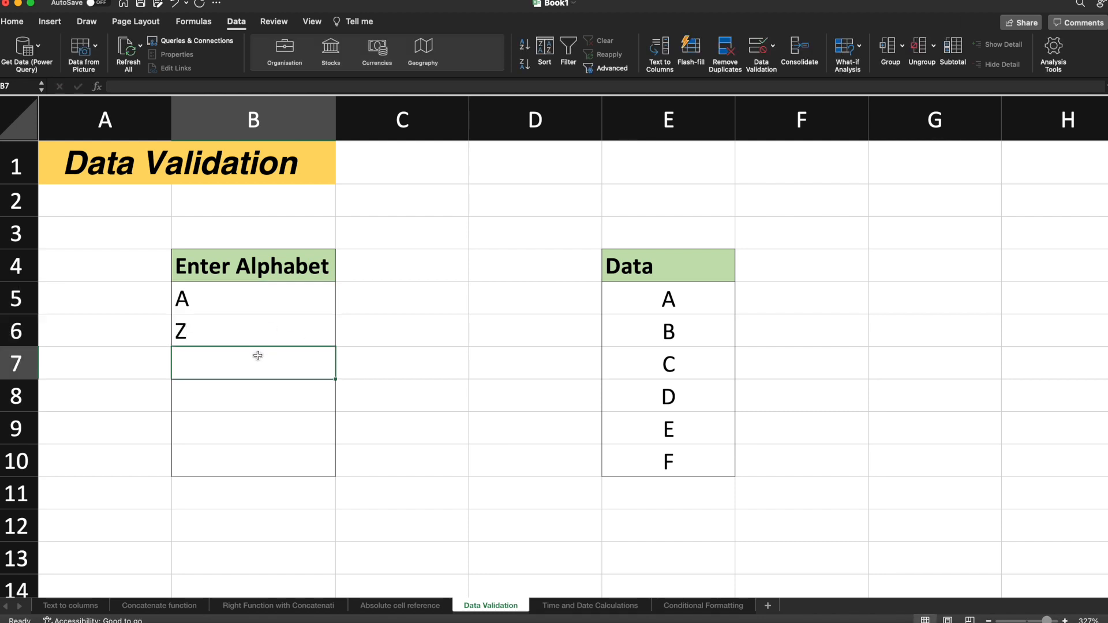
{"action": "mouse_move", "coordinate": [446, 313]}
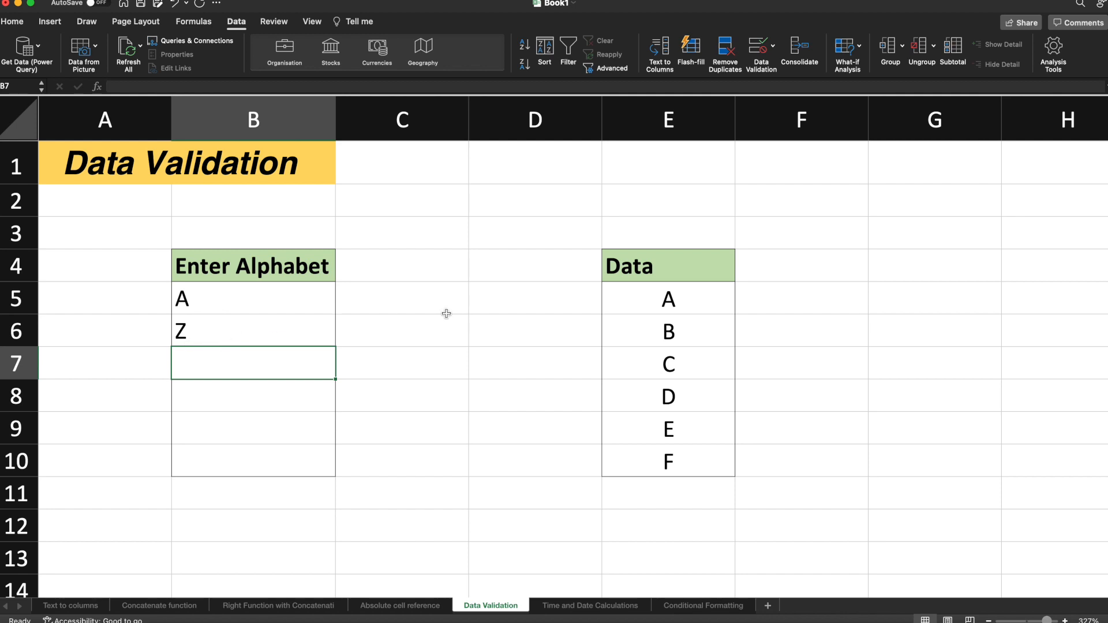
{"action": "mouse_move", "coordinate": [189, 317]}
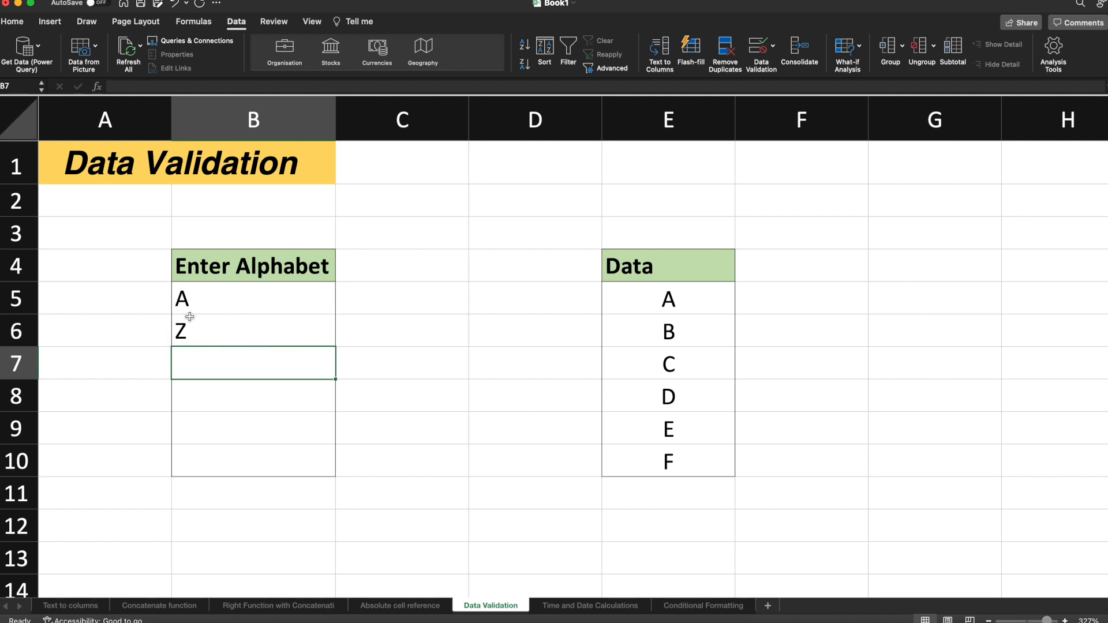
{"action": "mouse_move", "coordinate": [230, 283]}
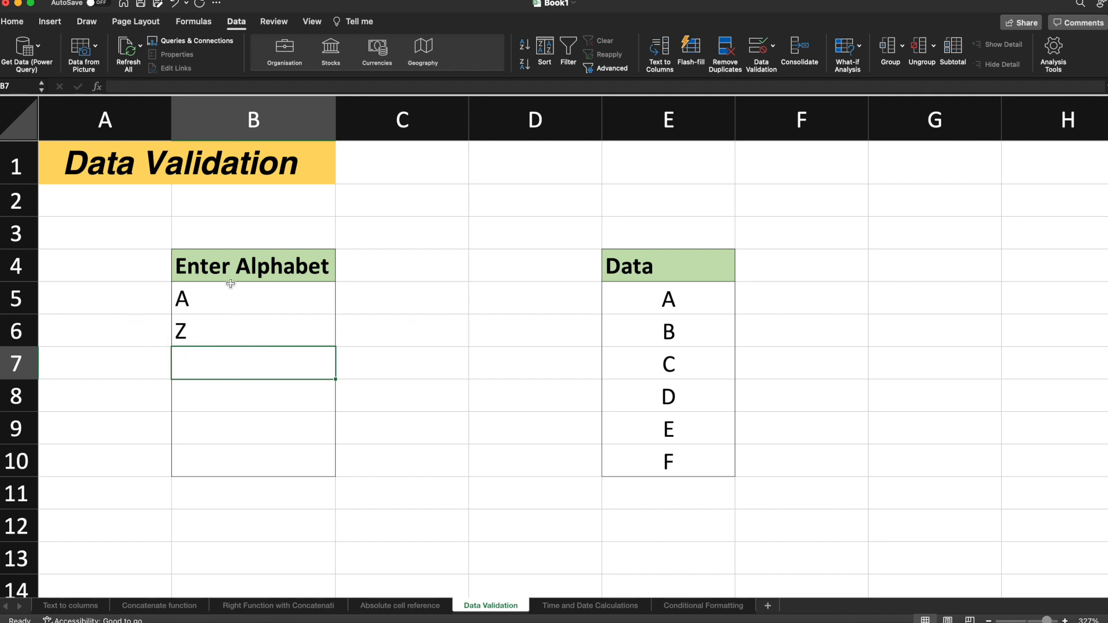
{"action": "mouse_move", "coordinate": [277, 345]}
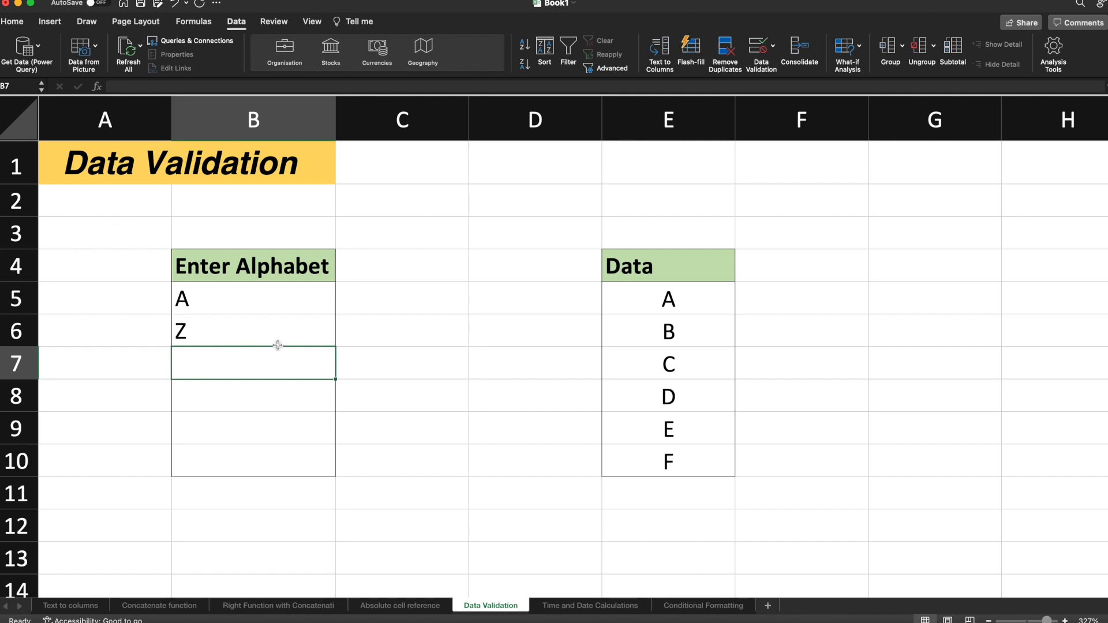
{"action": "mouse_move", "coordinate": [219, 296]}
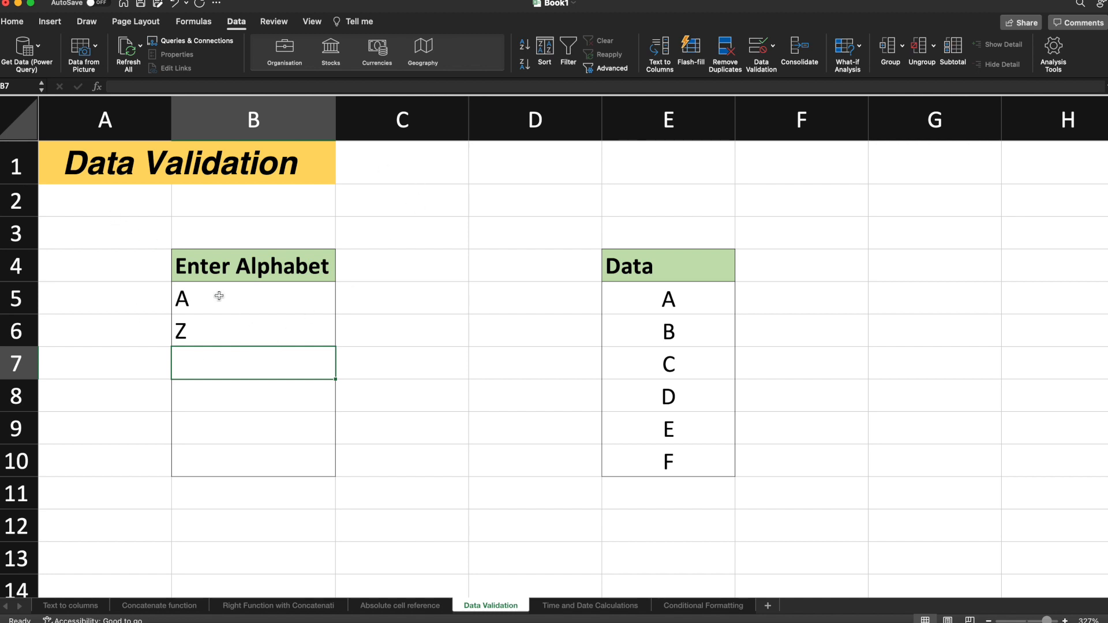
{"action": "mouse_move", "coordinate": [185, 297]}
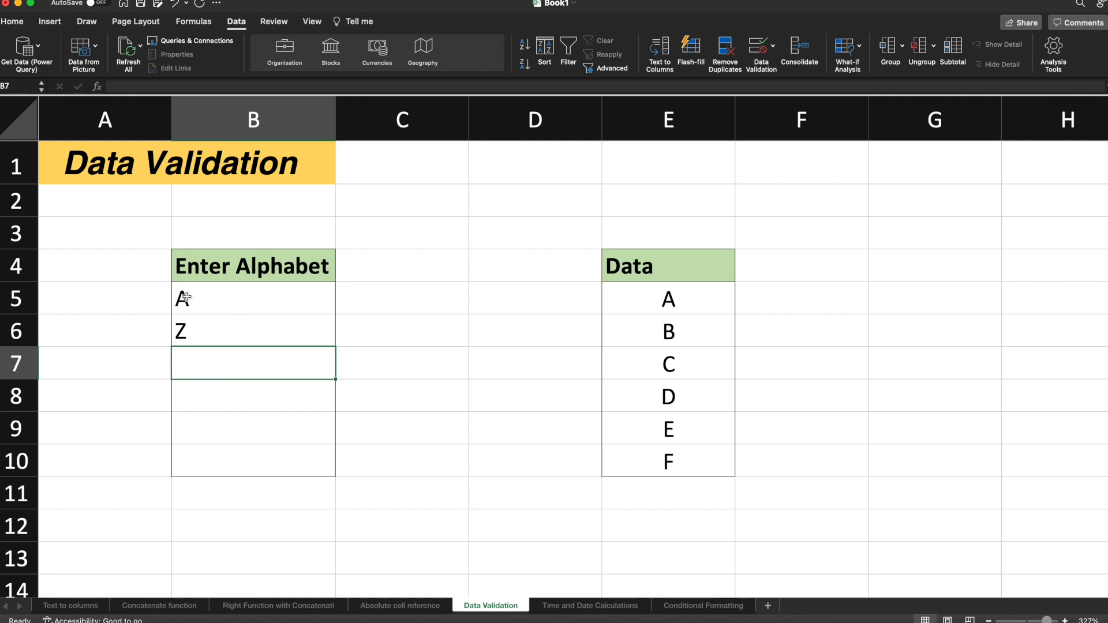
{"action": "left_click", "coordinate": [252, 331]}
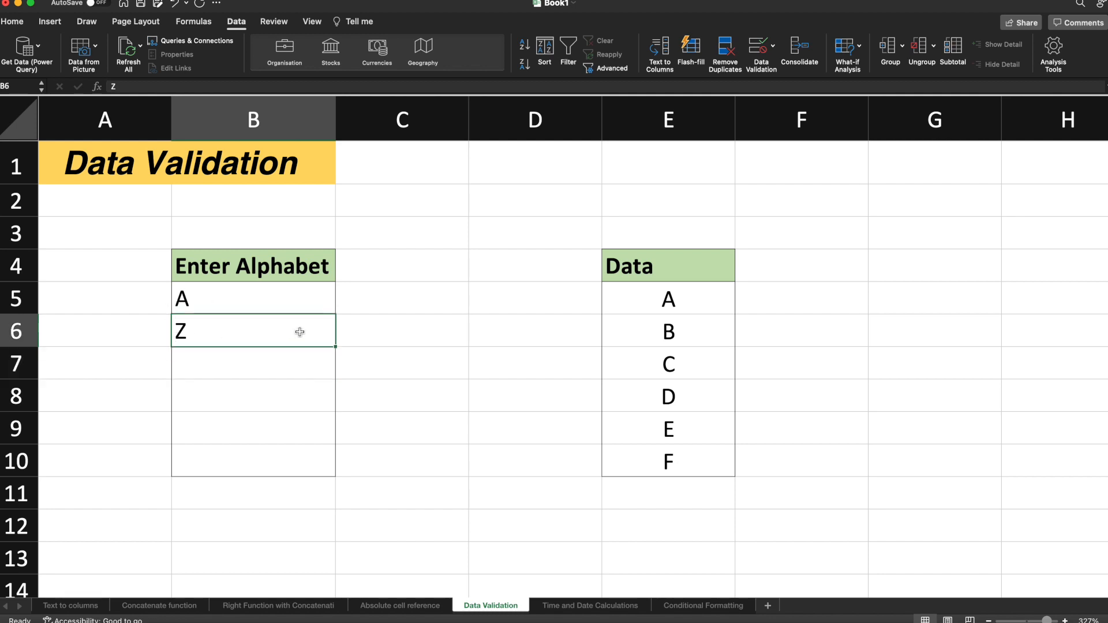
{"action": "mouse_move", "coordinate": [653, 526]}
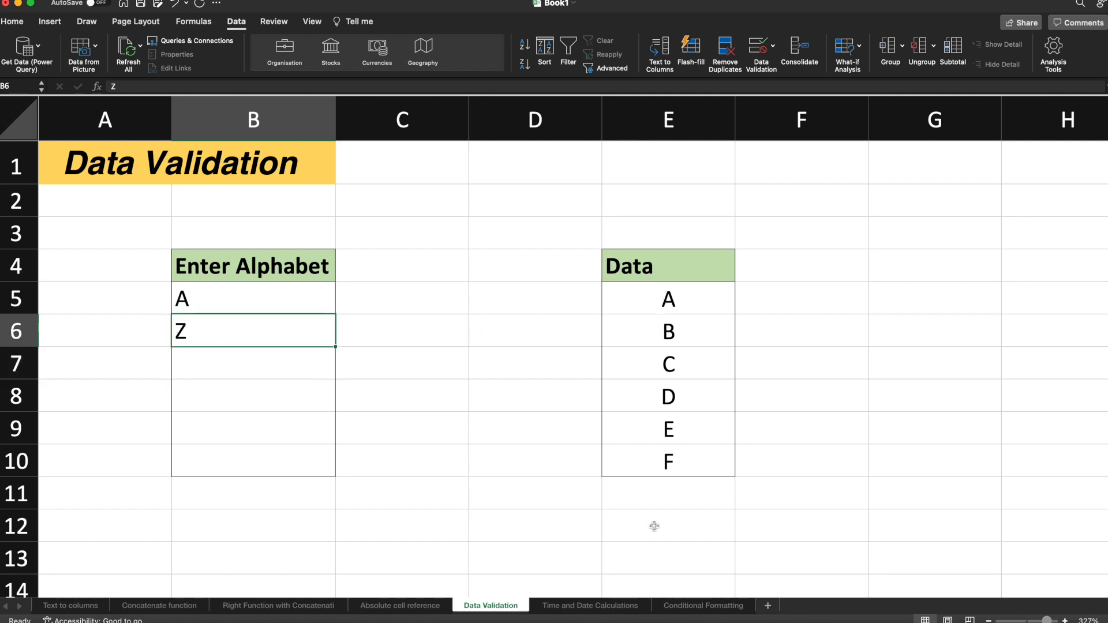
{"action": "mouse_move", "coordinate": [258, 302]}
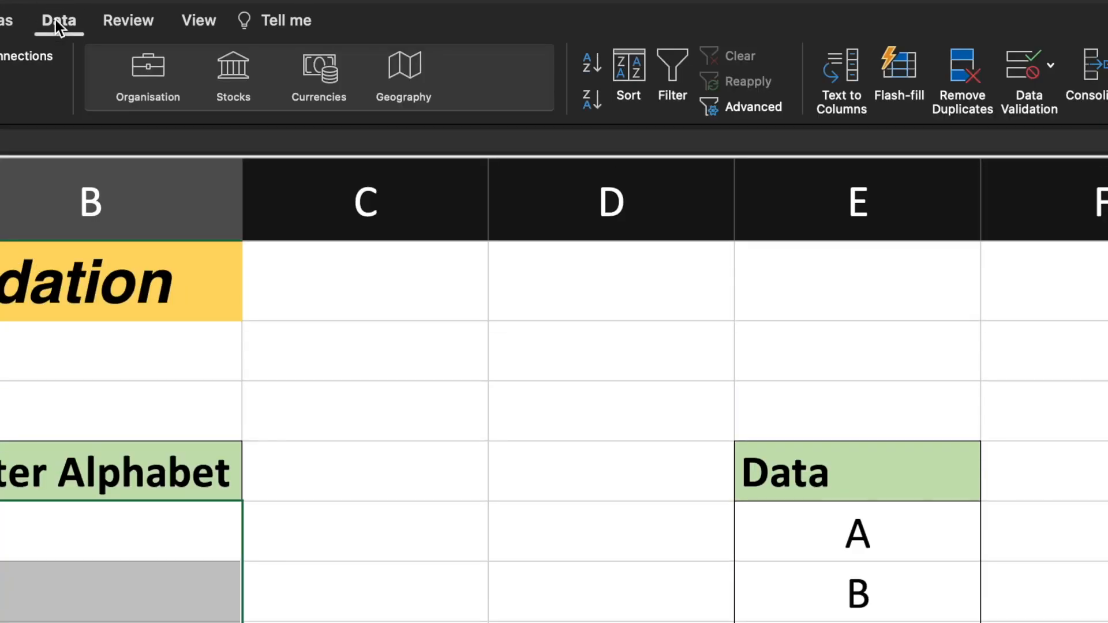
{"action": "mouse_move", "coordinate": [998, 126]}
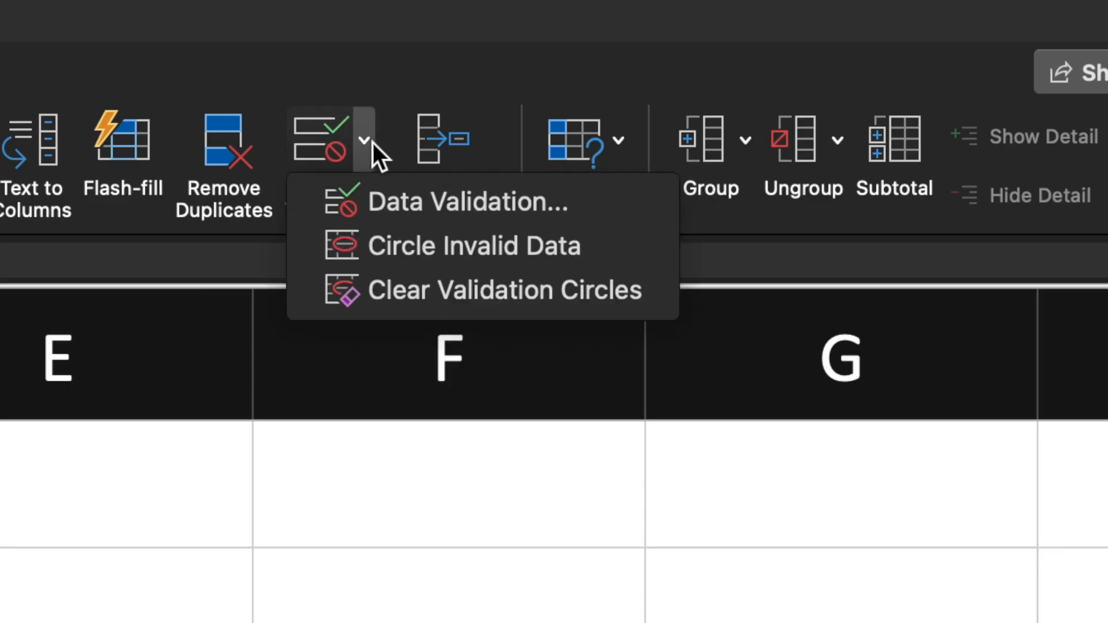
{"action": "mouse_move", "coordinate": [436, 226]}
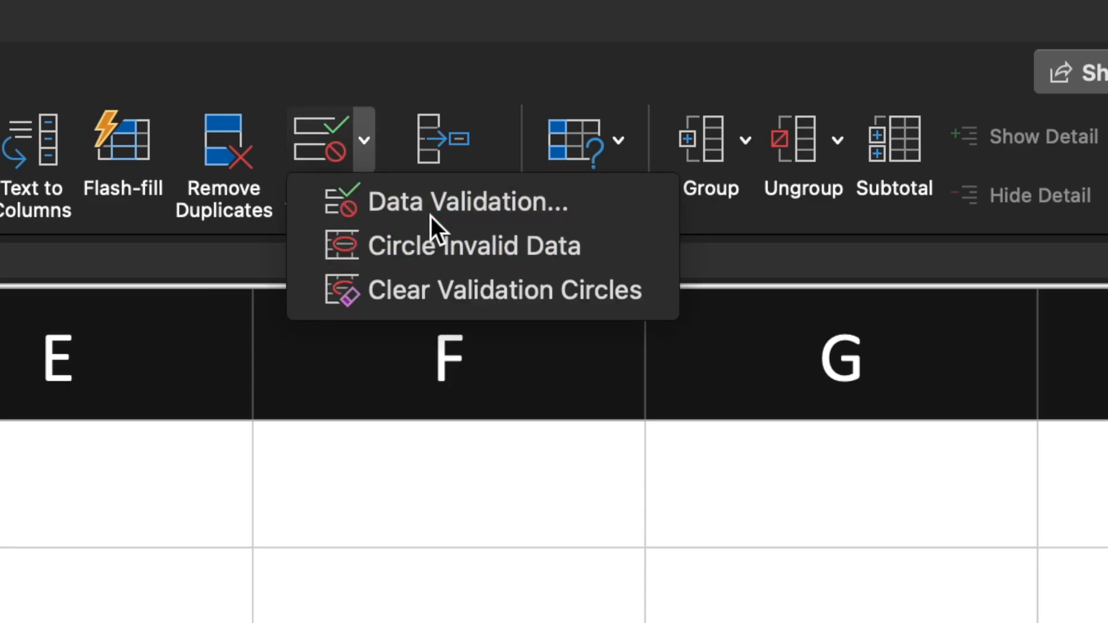
Step: Open the Data Validation dialog for the entry cells B5:B10
{"action": "left_click", "coordinate": [466, 202]}
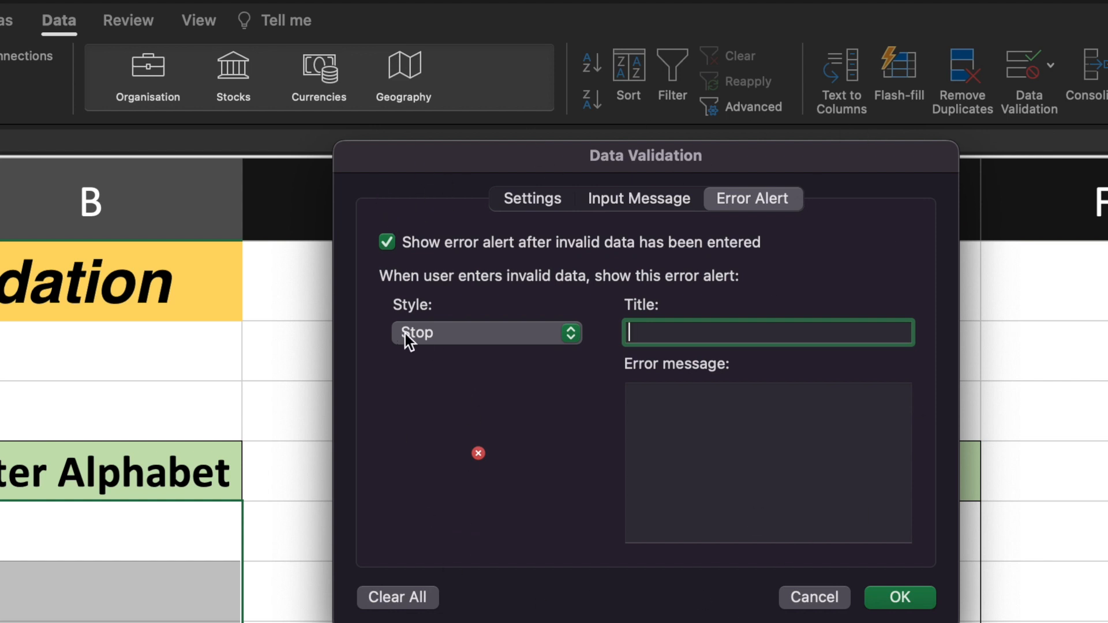
Step: Set validation Allow to List with source $E$5:$E$10
{"action": "left_click", "coordinate": [532, 198]}
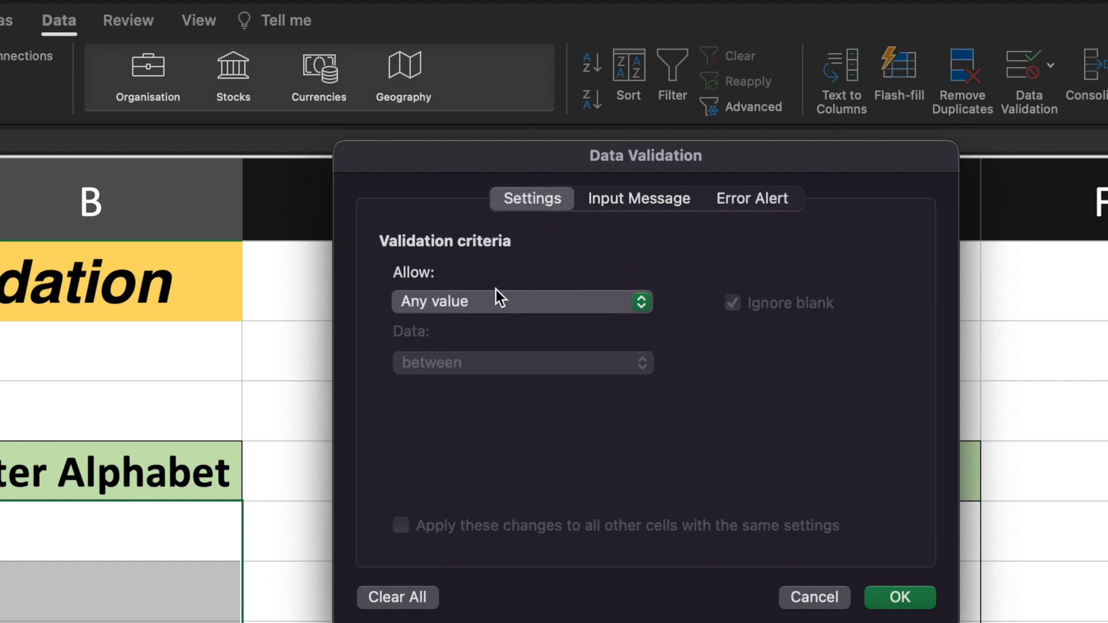
{"action": "left_click", "coordinate": [521, 301]}
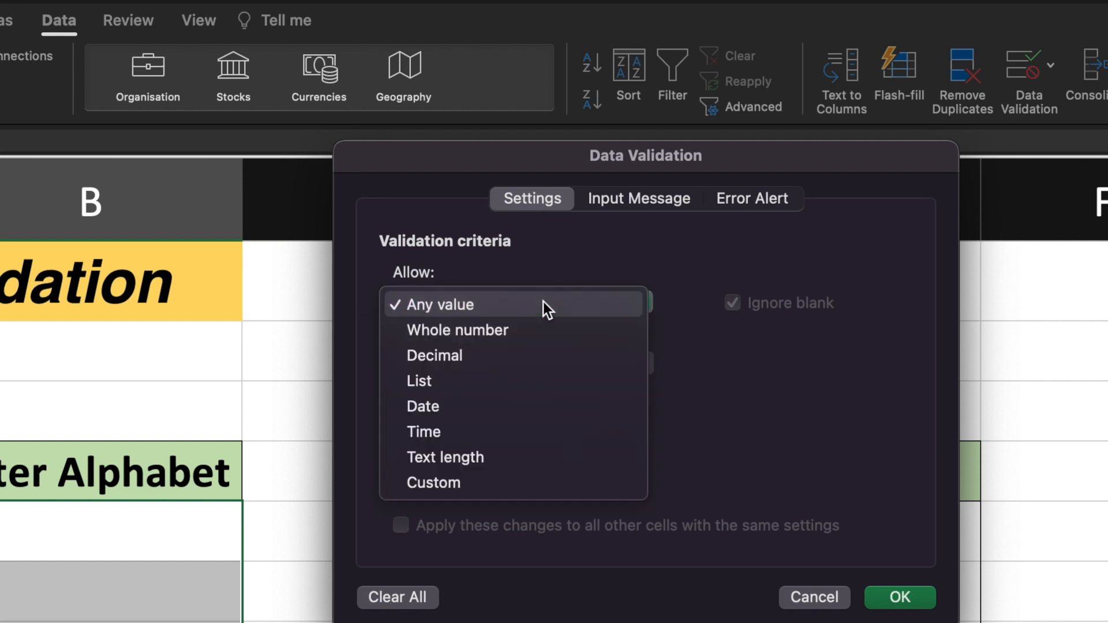
{"action": "mouse_move", "coordinate": [444, 457]}
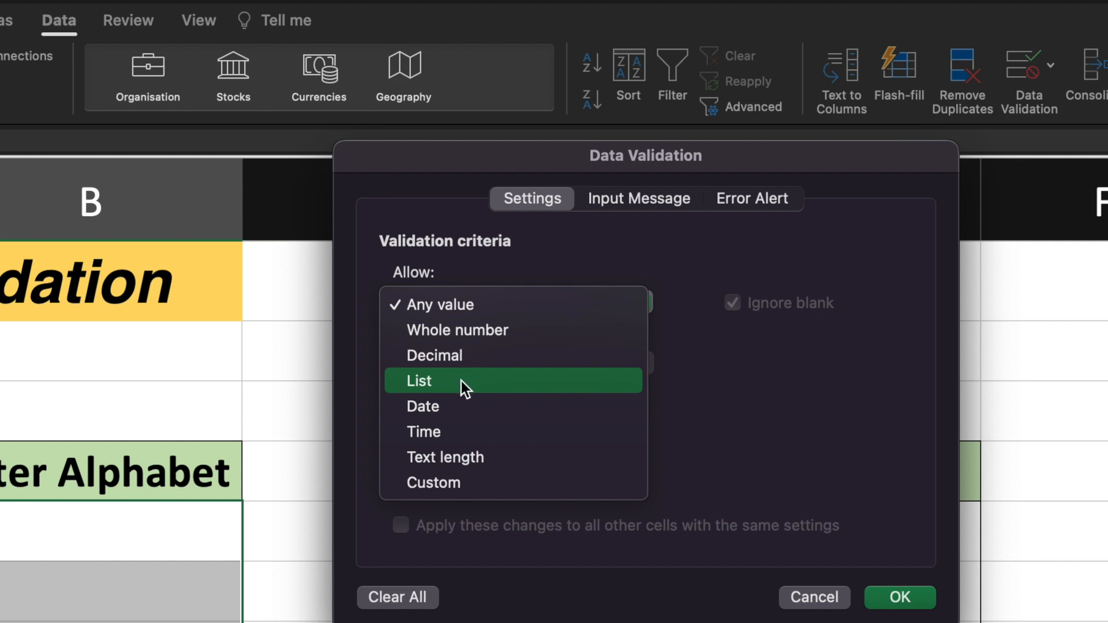
{"action": "left_click", "coordinate": [419, 381]}
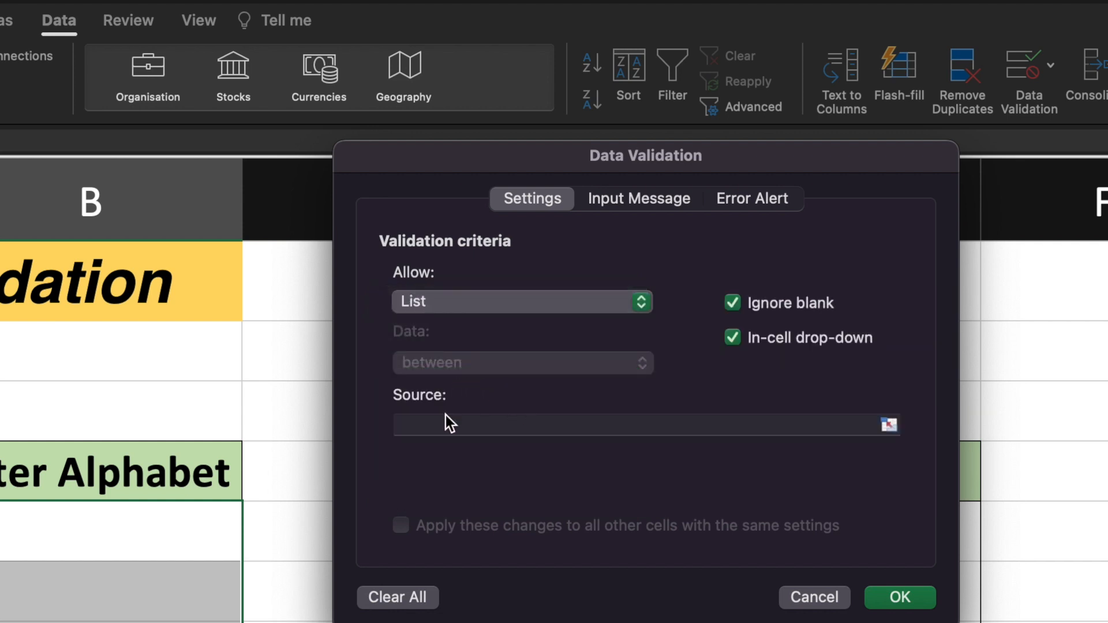
{"action": "mouse_move", "coordinate": [906, 424]}
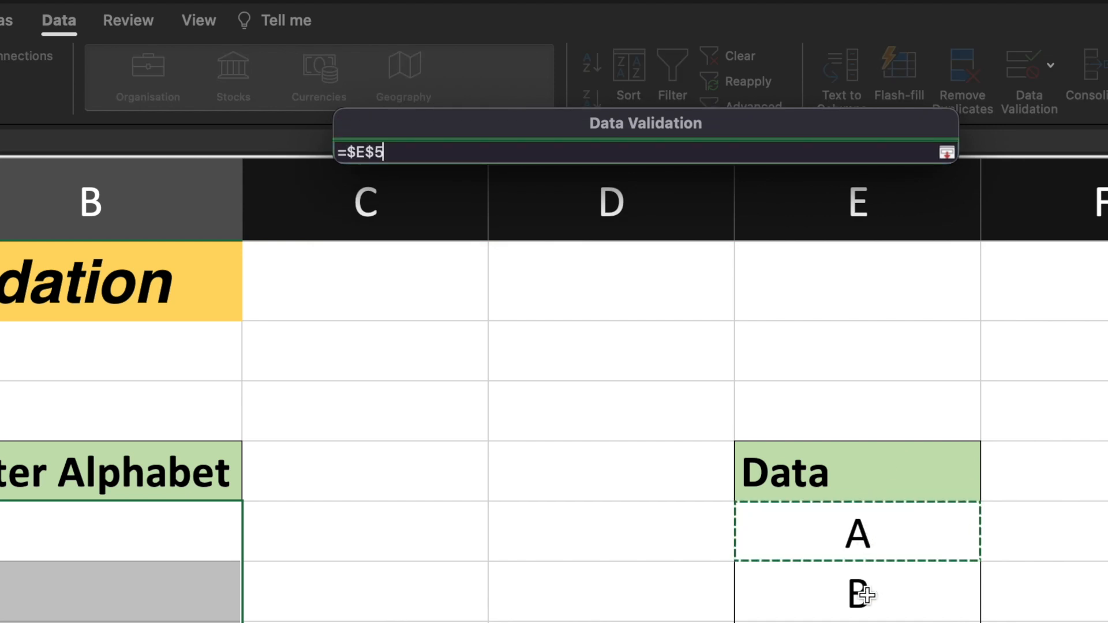
{"action": "type", "text": ":$E$10"}
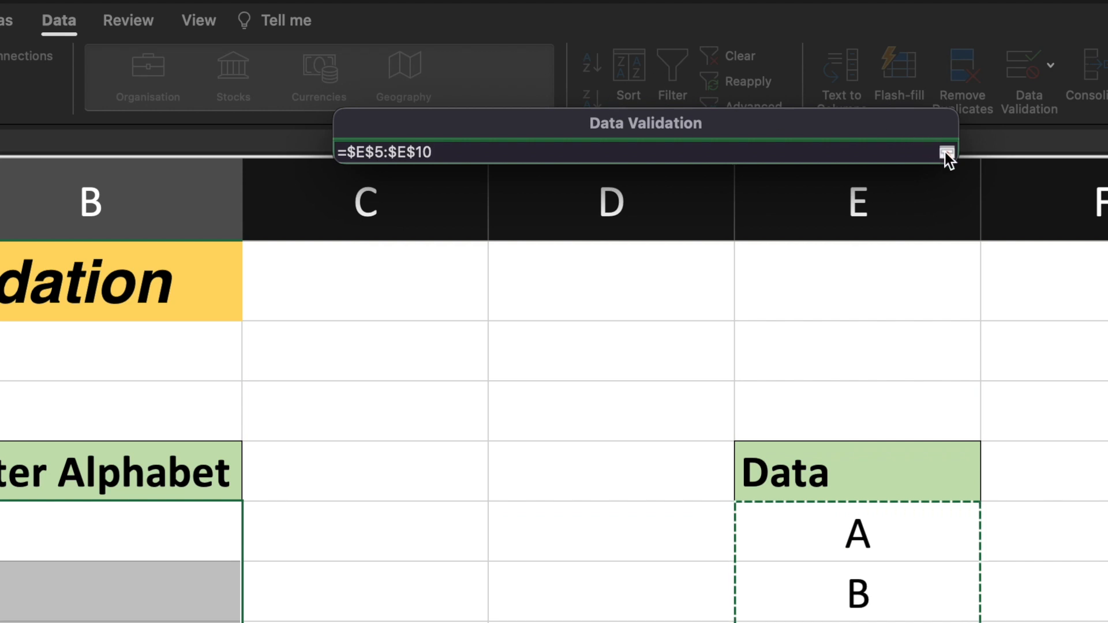
{"action": "left_click", "coordinate": [947, 153]}
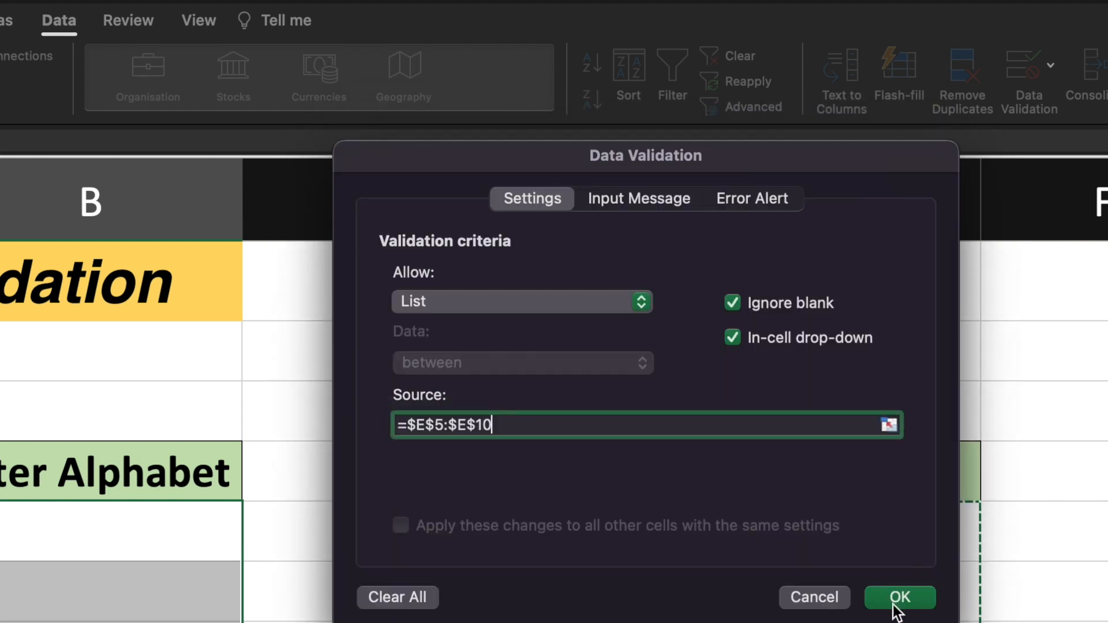
{"action": "left_click", "coordinate": [638, 198]}
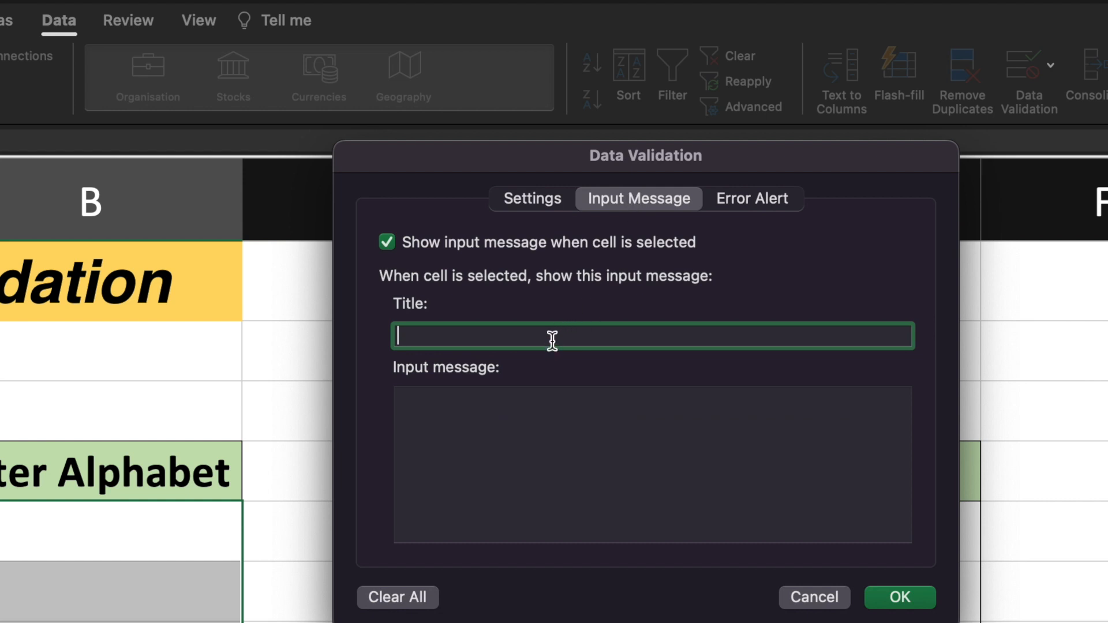
Step: Title the input message 'Enter Data' with the text 'Values between A-F'
{"action": "type", "text": "Enter Data"}
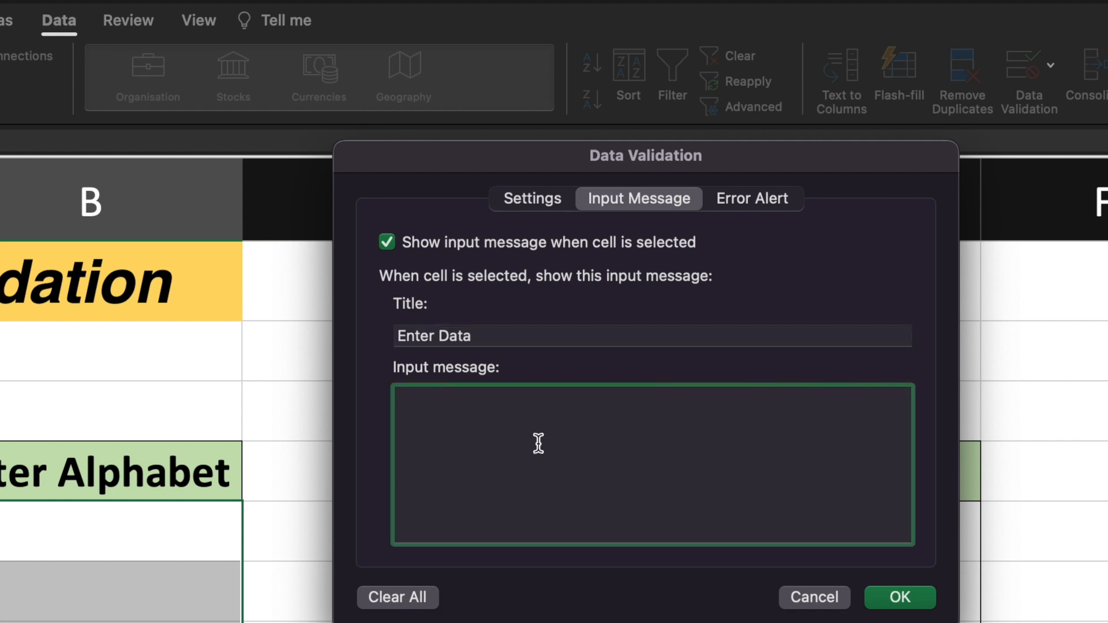
{"action": "type", "text": "VA"}
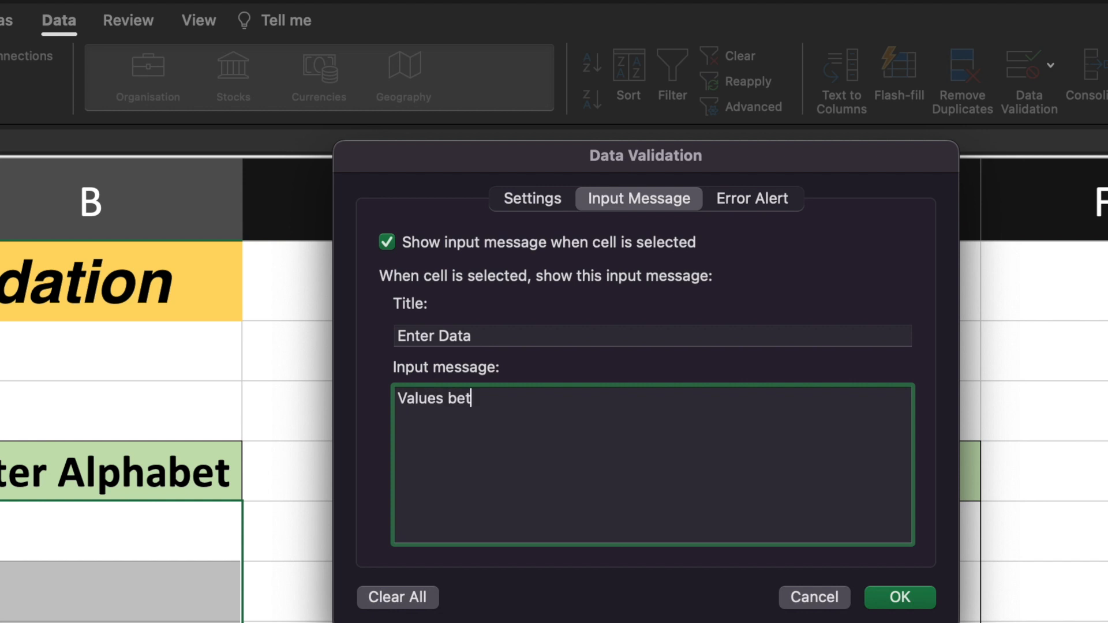
{"action": "type", "text": "ween A"}
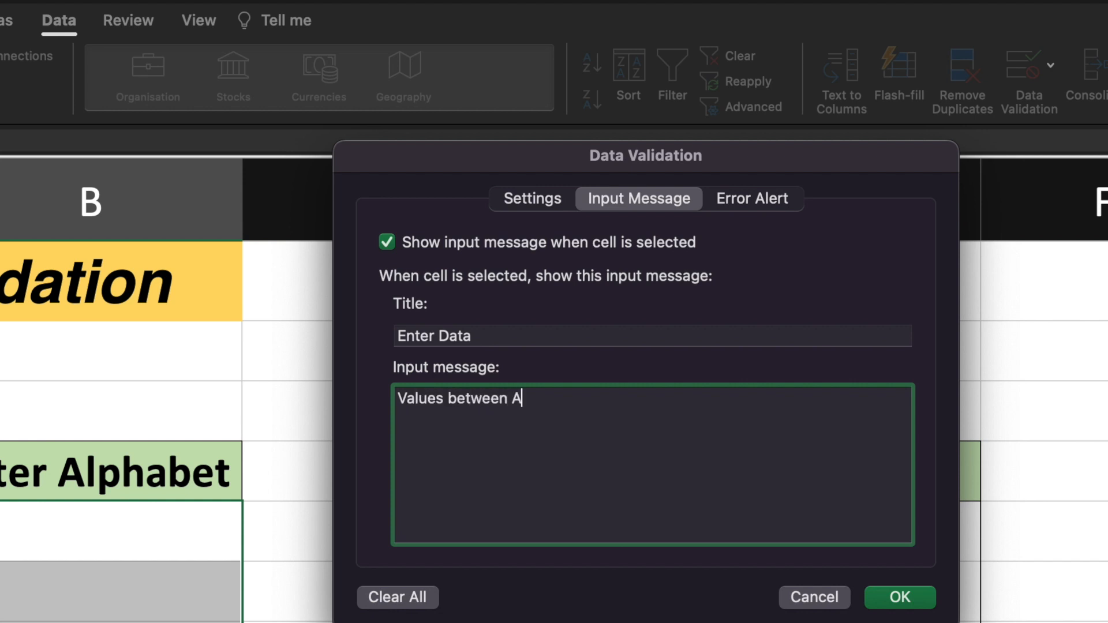
{"action": "type", "text": "-F"}
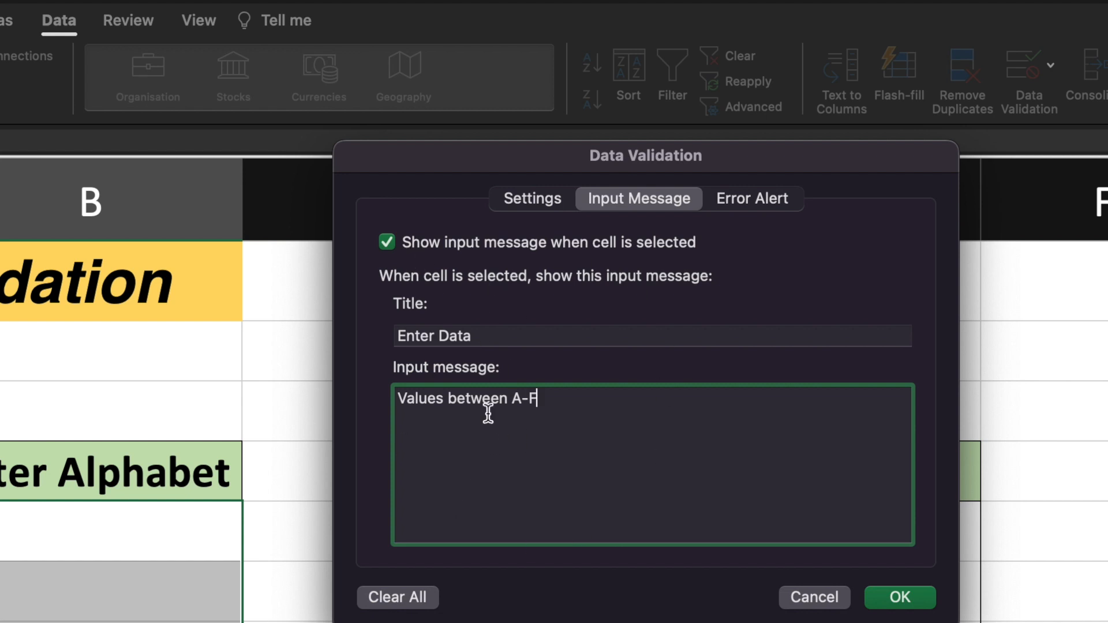
{"action": "mouse_move", "coordinate": [38, 500]}
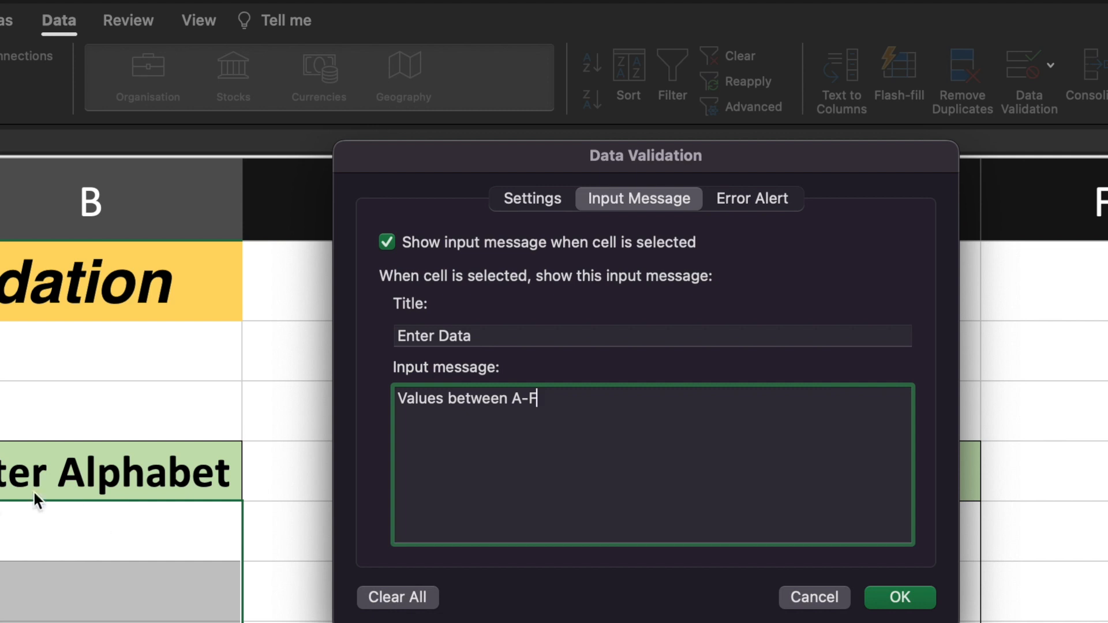
{"action": "mouse_move", "coordinate": [189, 551]}
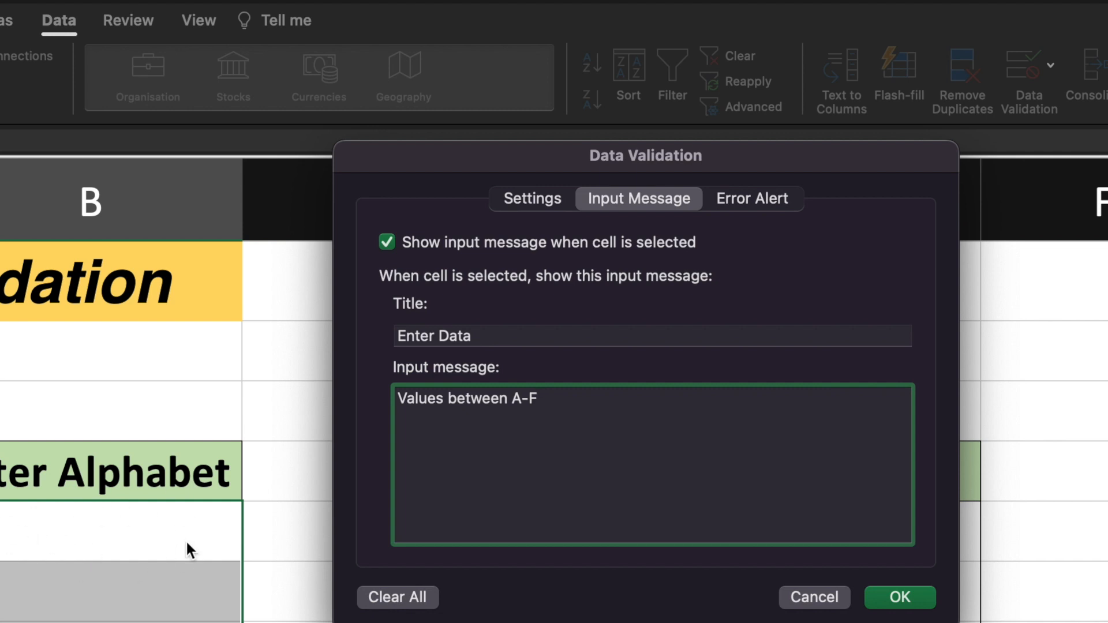
{"action": "mouse_move", "coordinate": [447, 311]}
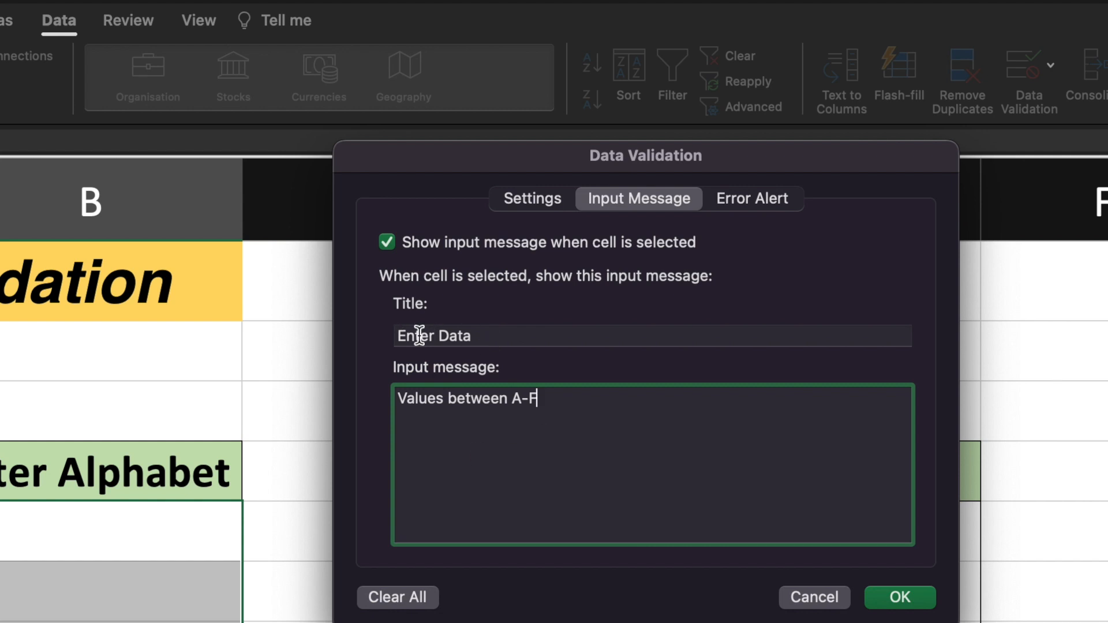
{"action": "mouse_move", "coordinate": [394, 409]}
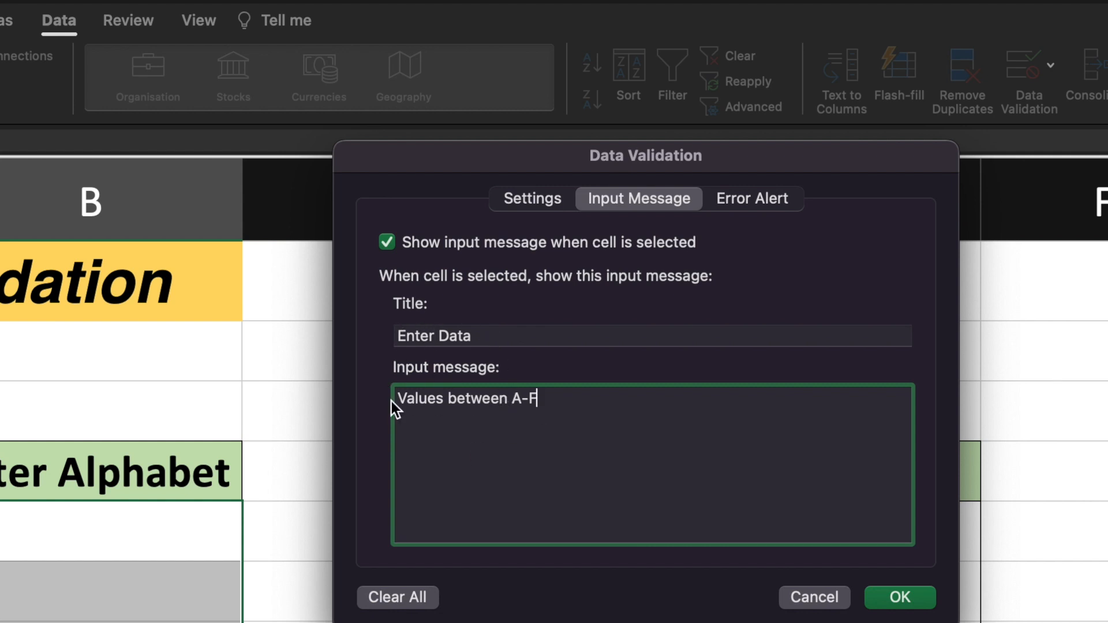
{"action": "mouse_move", "coordinate": [519, 413]}
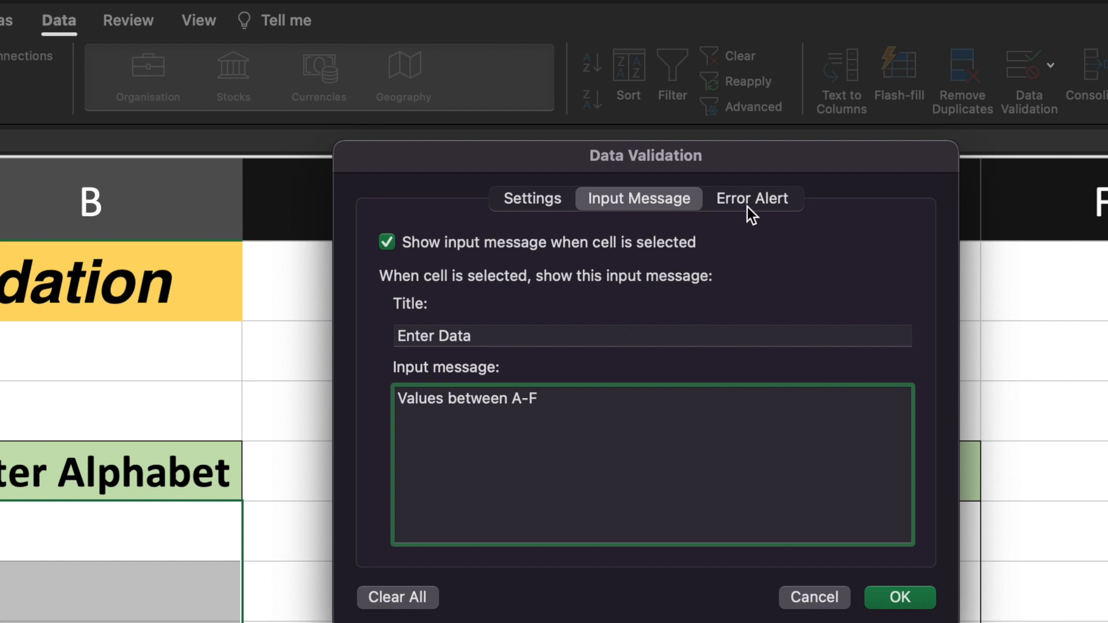
Step: Choose the Stop error-alert style and title the alert 'ERROR: wrong data'
{"action": "left_click", "coordinate": [753, 199]}
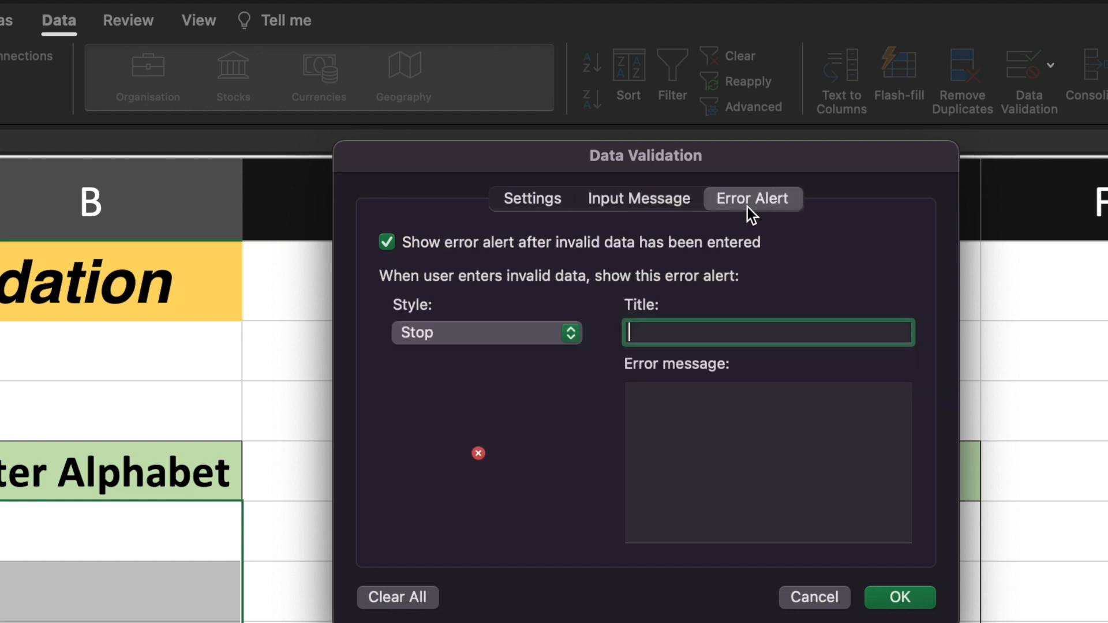
{"action": "left_click", "coordinate": [486, 333]}
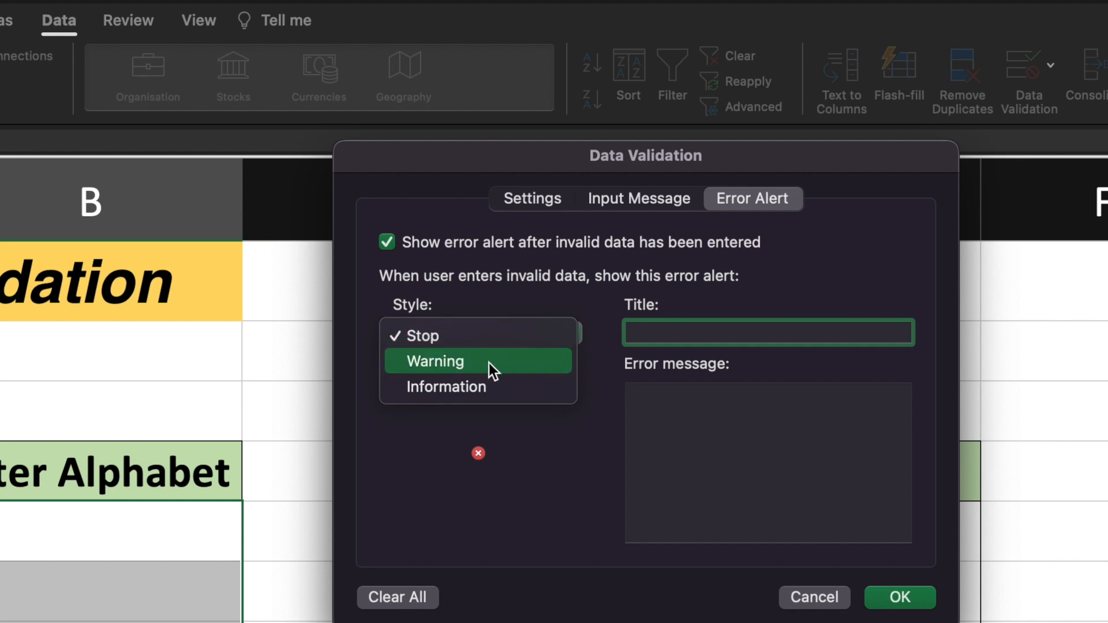
{"action": "mouse_move", "coordinate": [422, 336]}
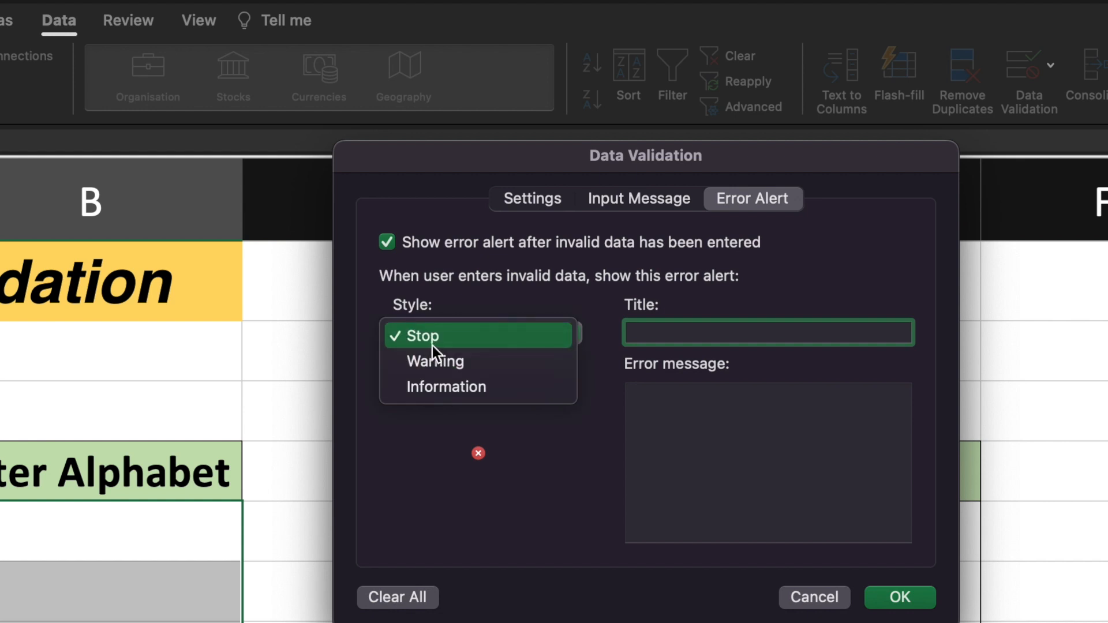
{"action": "mouse_move", "coordinate": [446, 386]}
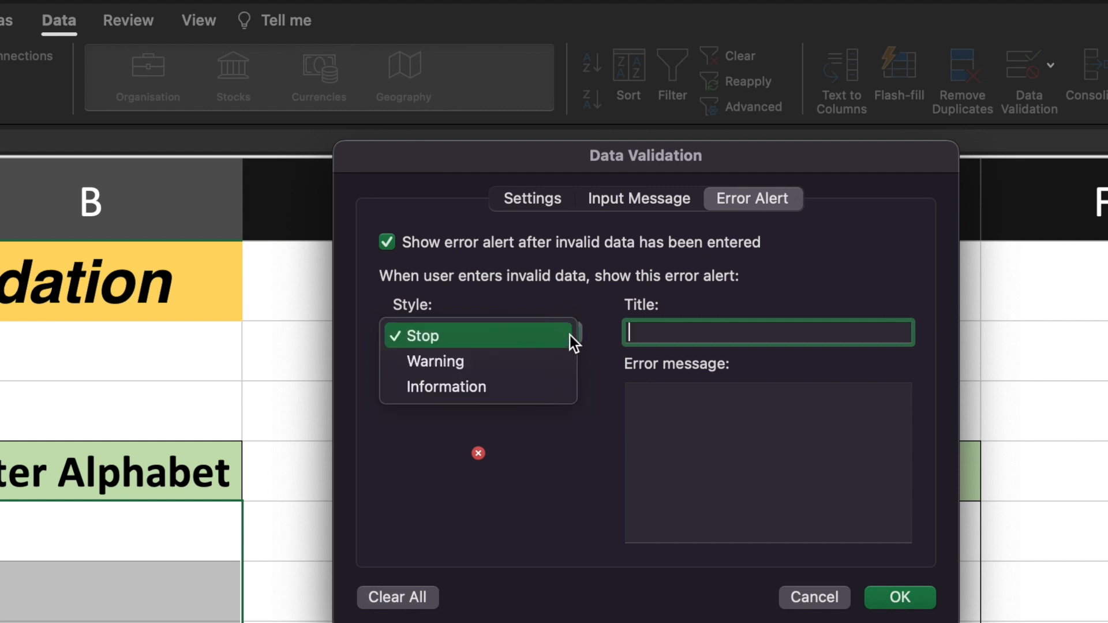
{"action": "left_click", "coordinate": [423, 335]}
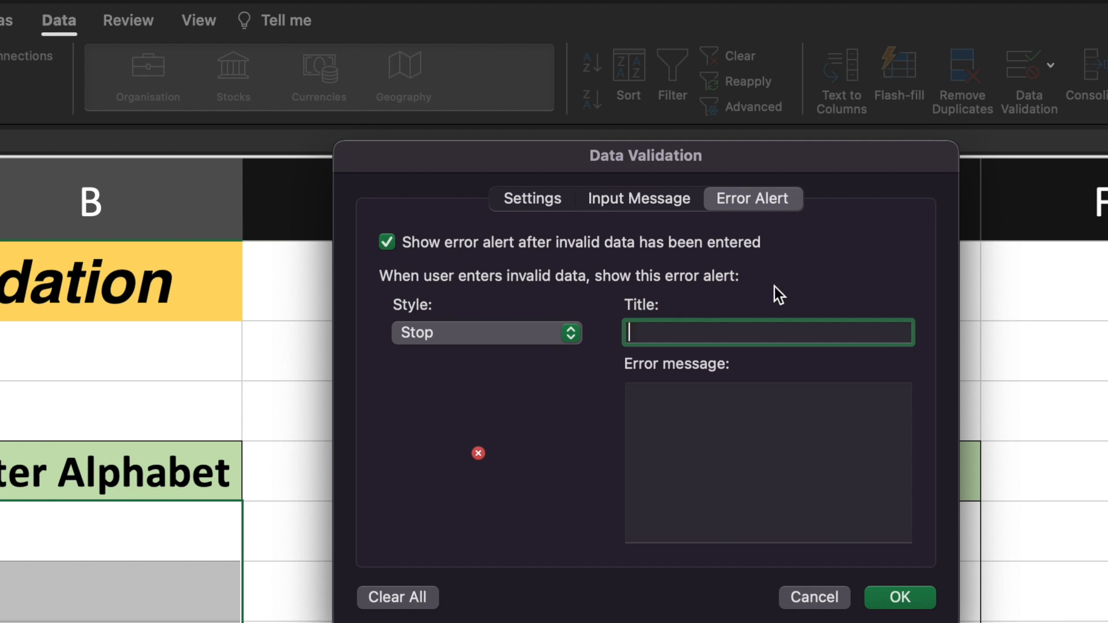
{"action": "mouse_move", "coordinate": [905, 253]}
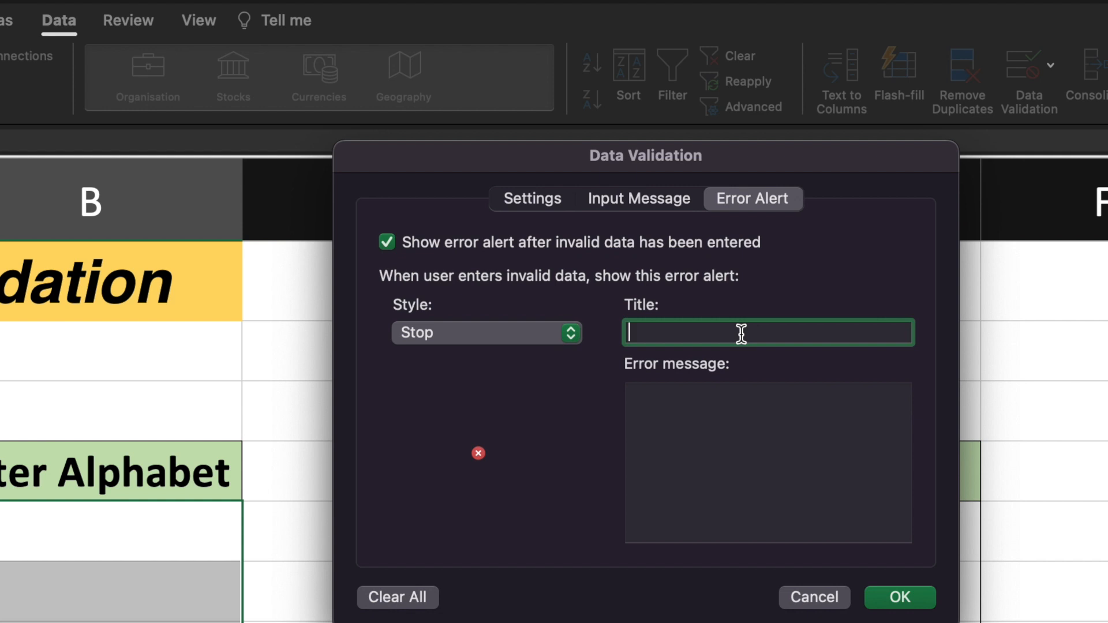
{"action": "type", "text": "ERROR:"}
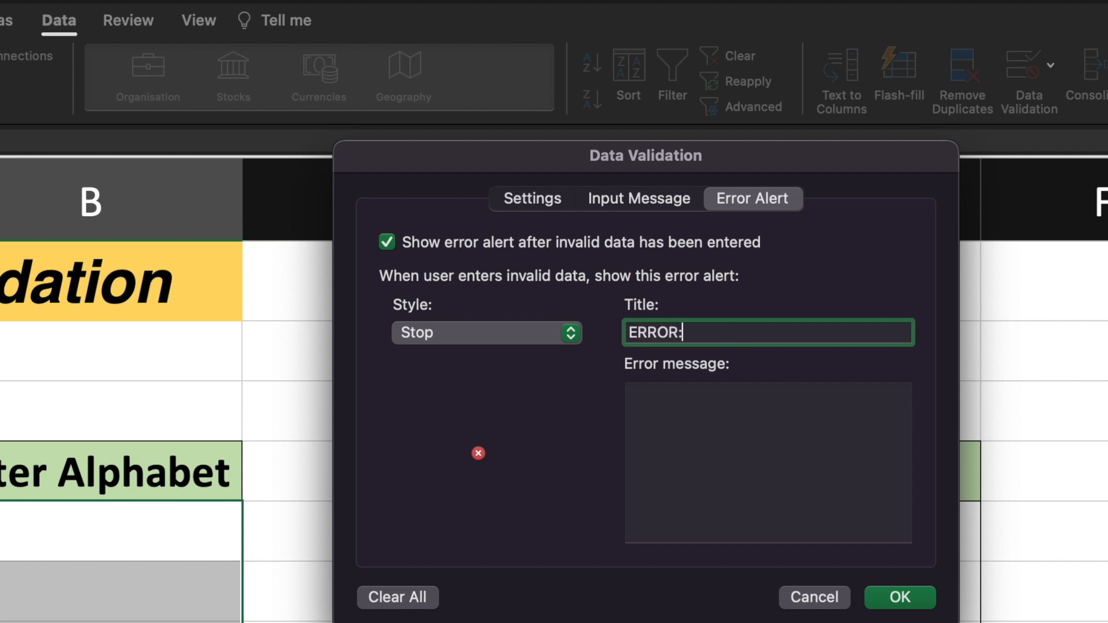
{"action": "type", "text": "wrong"}
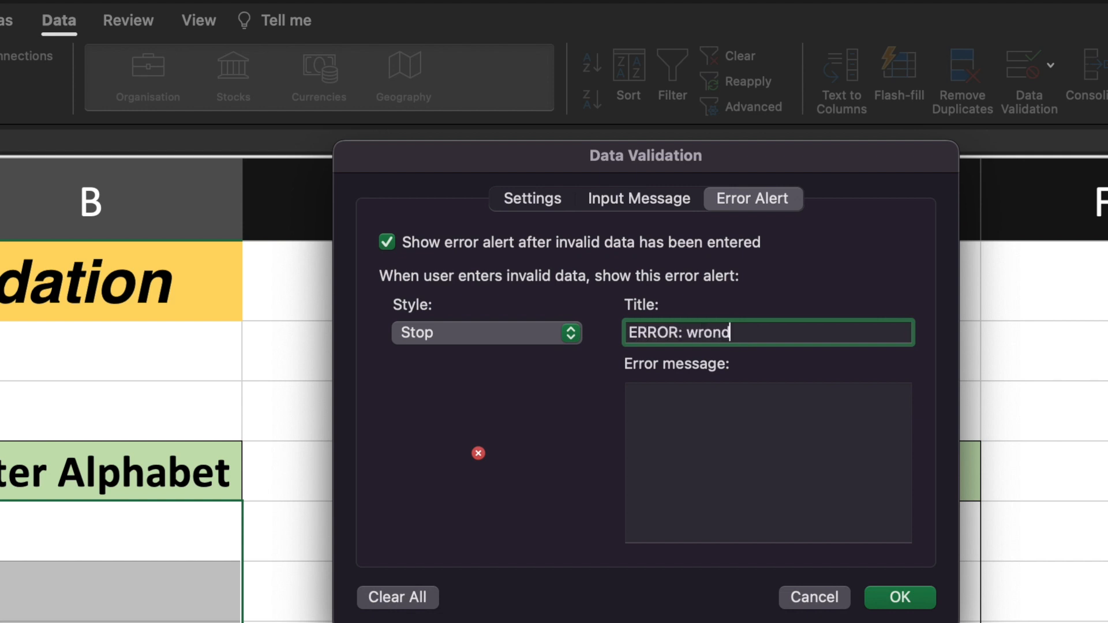
{"action": "type", "text": "data"}
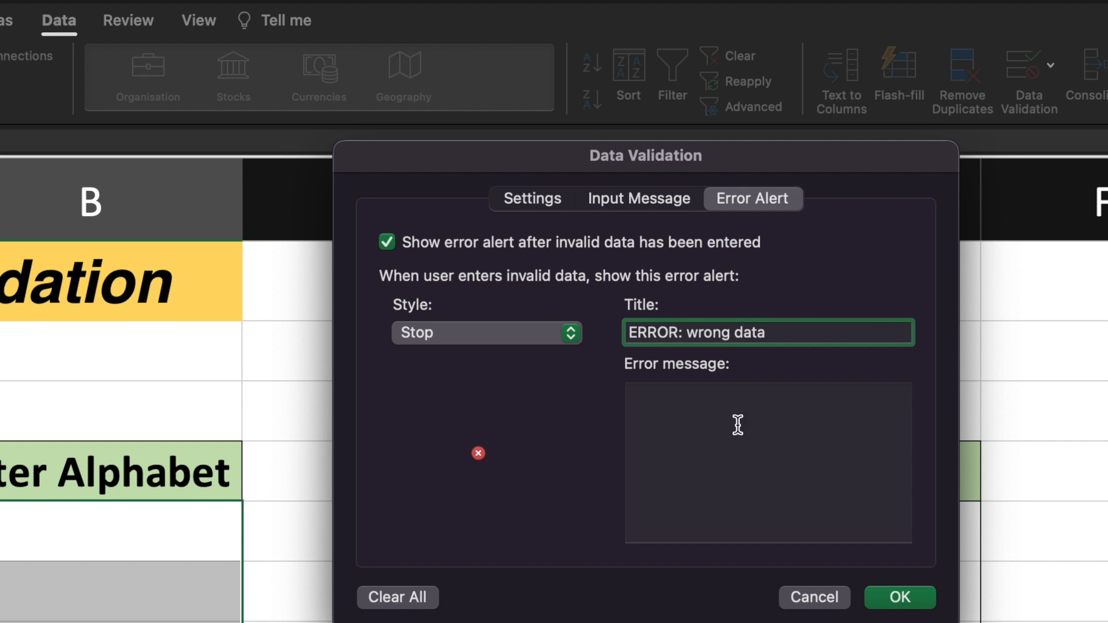
Step: Write the alert message 'Please enter A to F only'
{"action": "type", "text": "Pleas"}
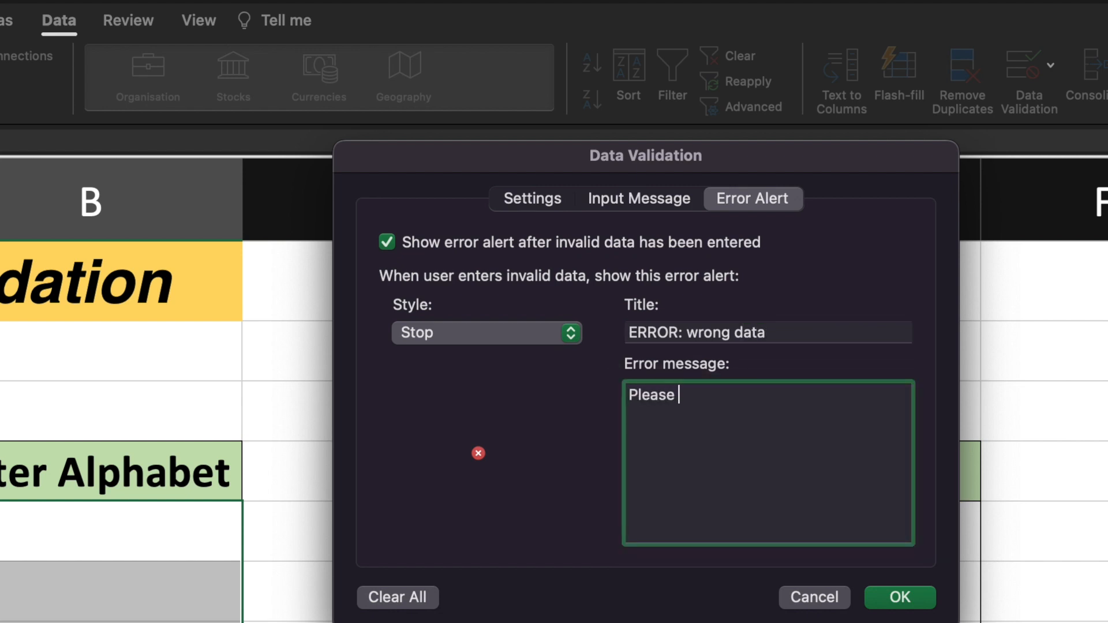
{"action": "type", "text": "enter A t"}
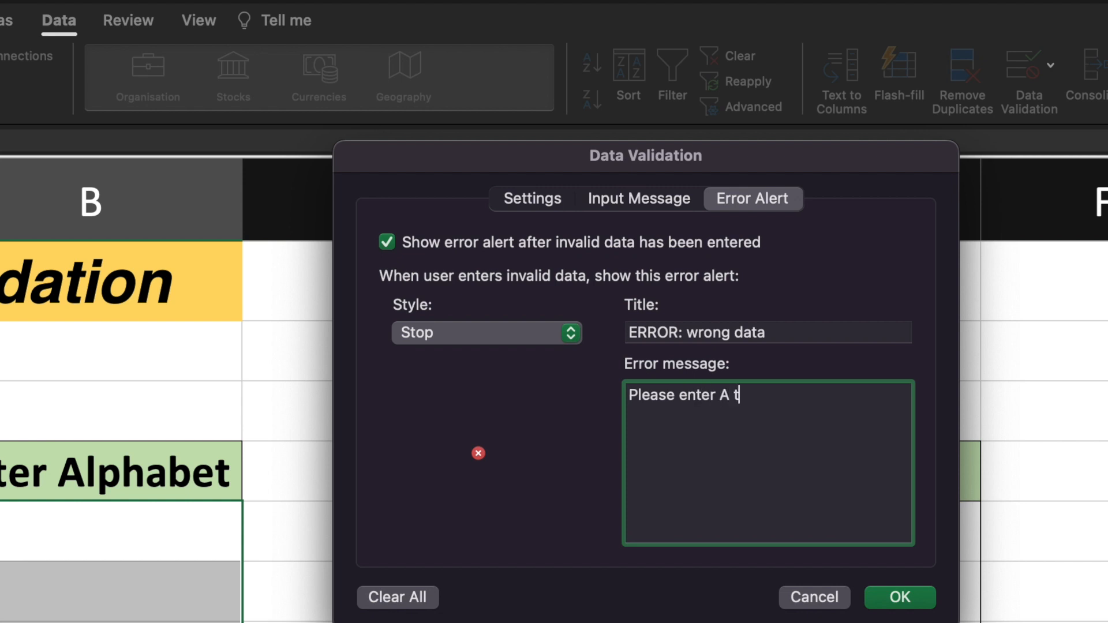
{"action": "type", "text": "o F on"}
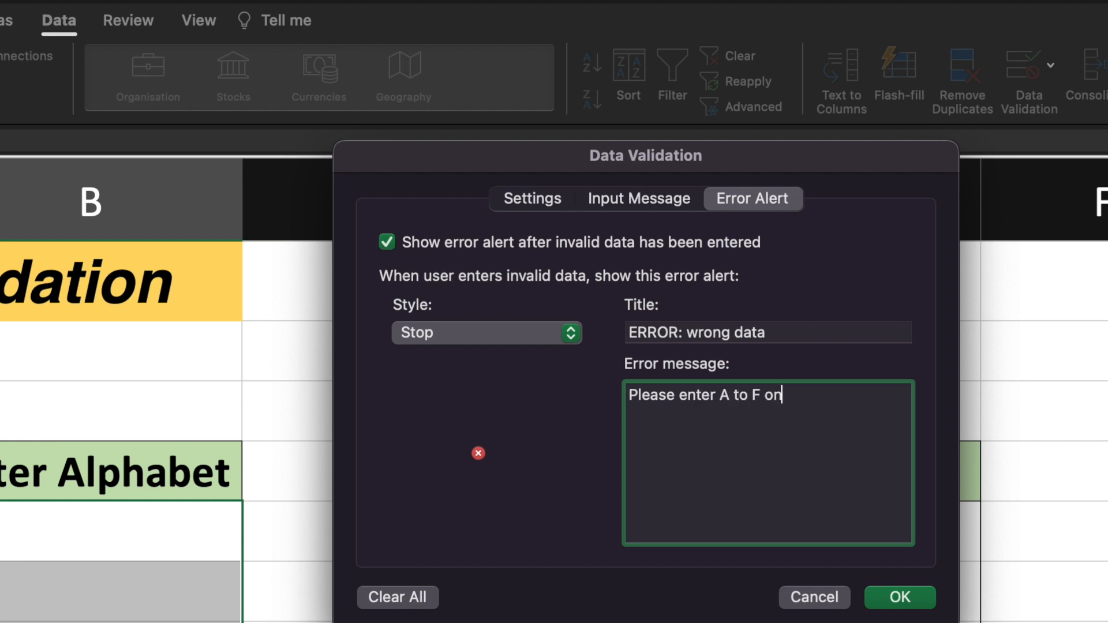
Step: Finish the alert message, apply the validation, and check the Enter Data hint
{"action": "type", "text": "ly"}
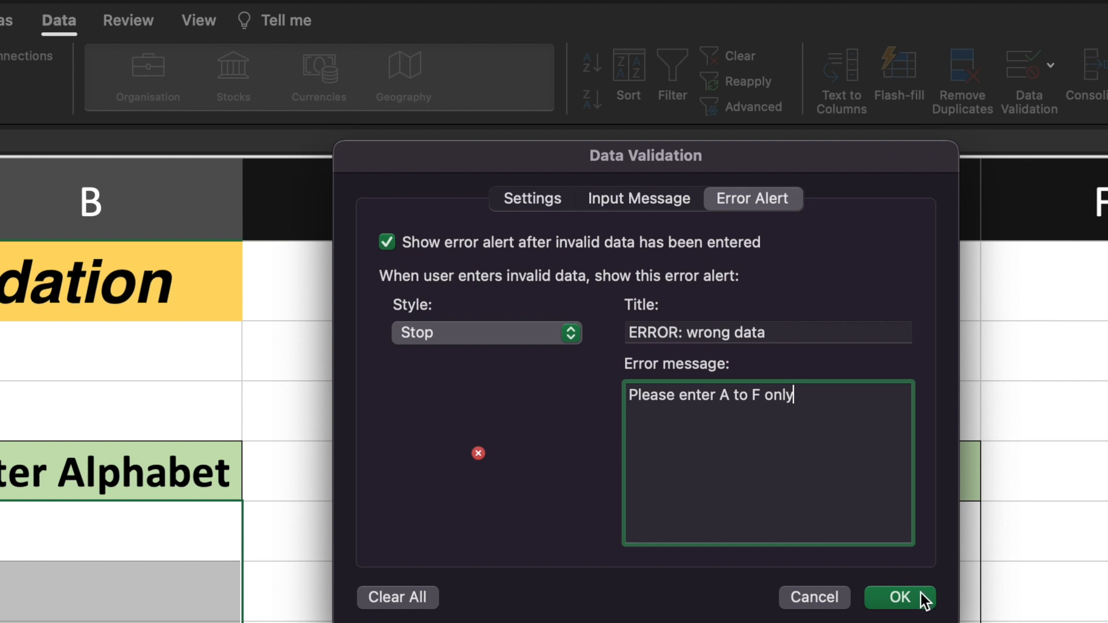
{"action": "left_click", "coordinate": [898, 597]}
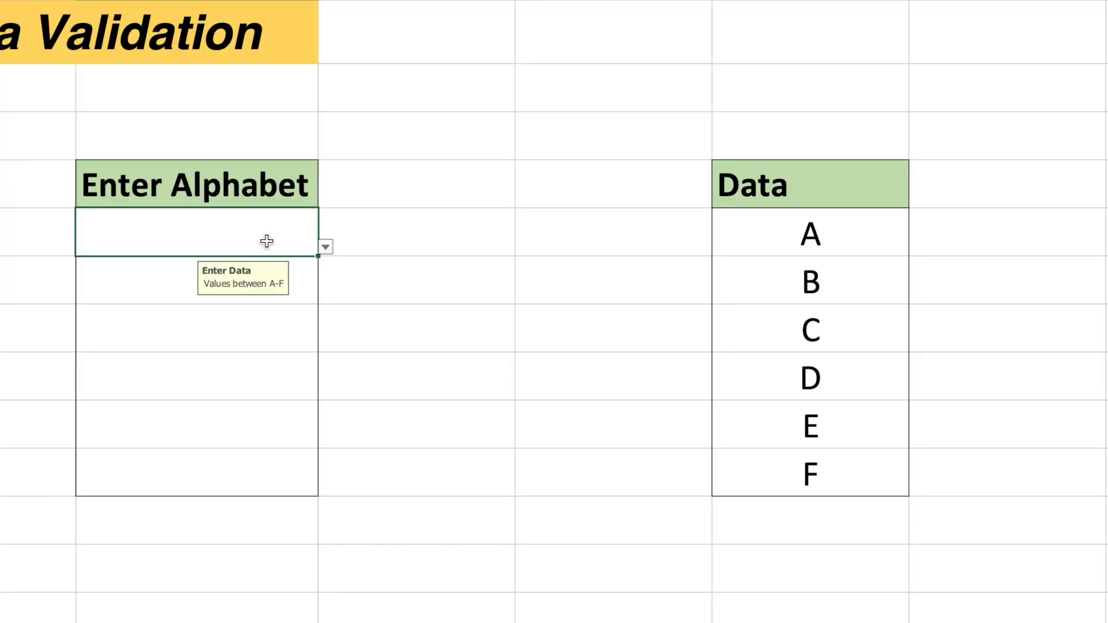
{"action": "mouse_move", "coordinate": [252, 281]}
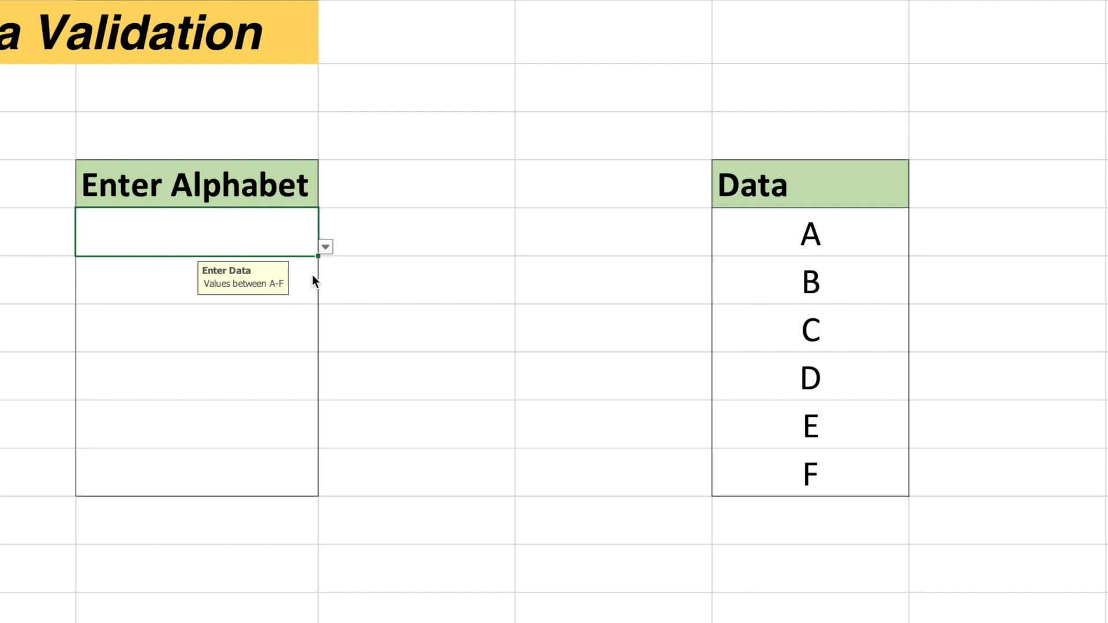
{"action": "left_click", "coordinate": [196, 376]}
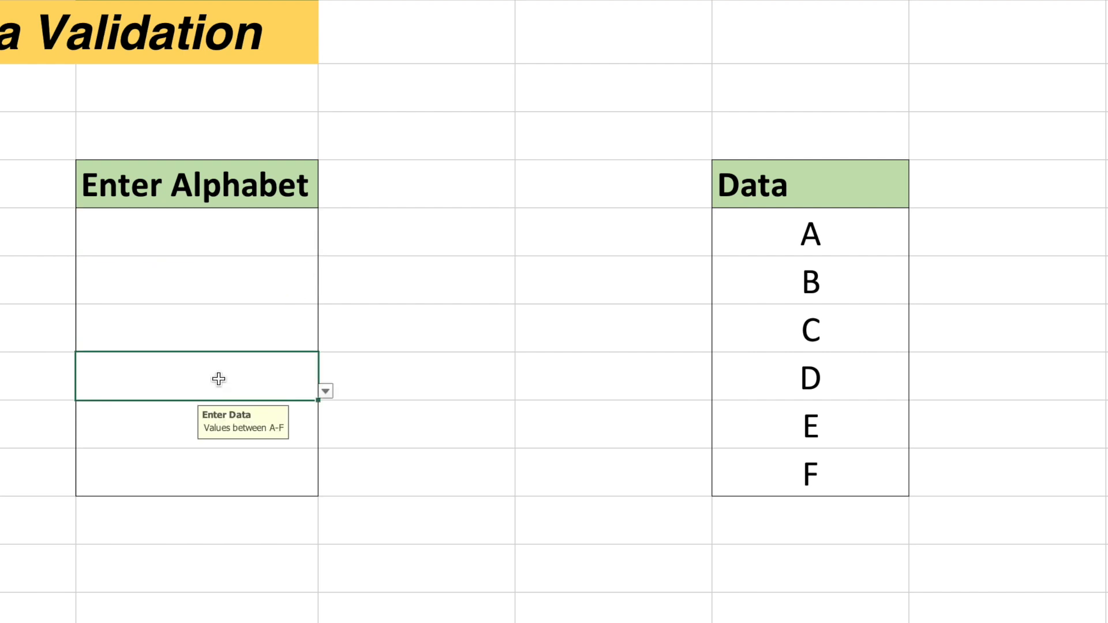
{"action": "mouse_move", "coordinate": [271, 421]}
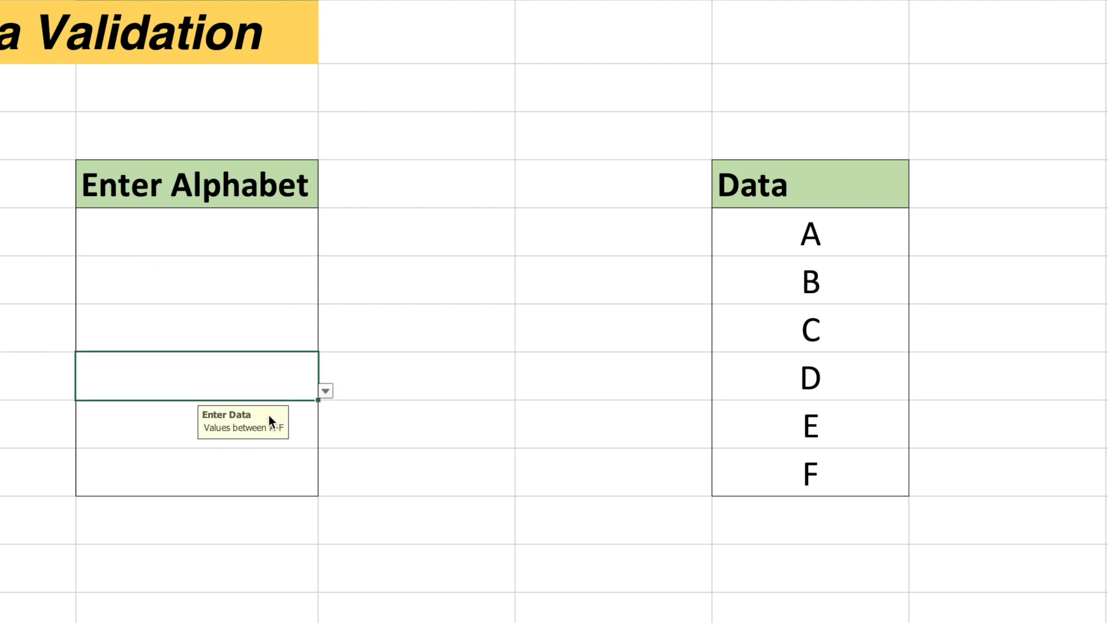
{"action": "left_click", "coordinate": [416, 229]}
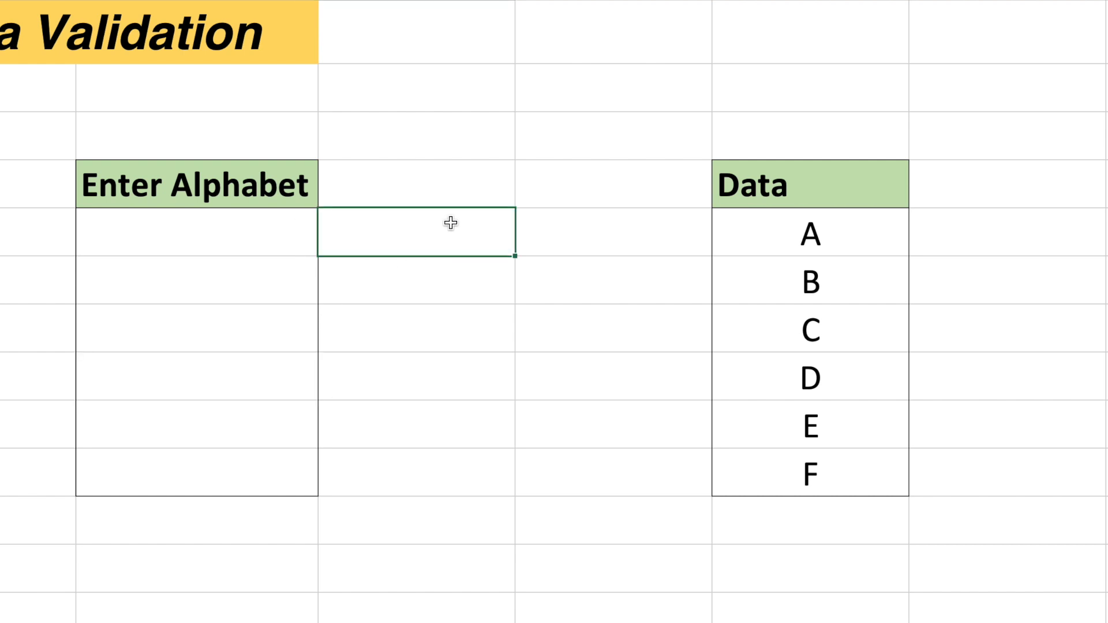
{"action": "mouse_move", "coordinate": [264, 366]}
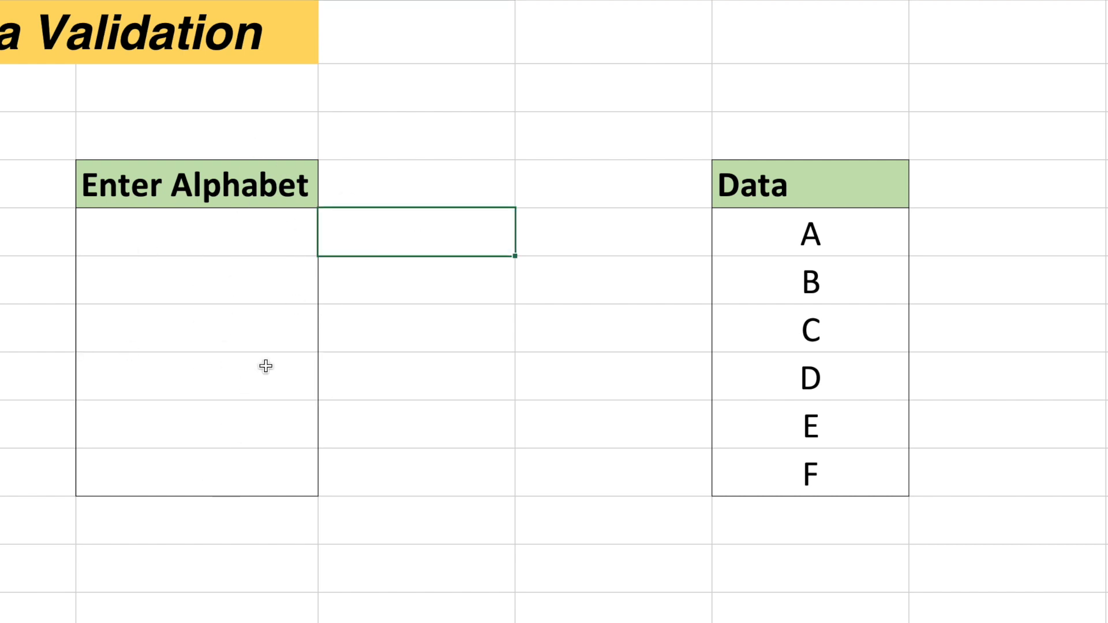
{"action": "mouse_move", "coordinate": [472, 237]}
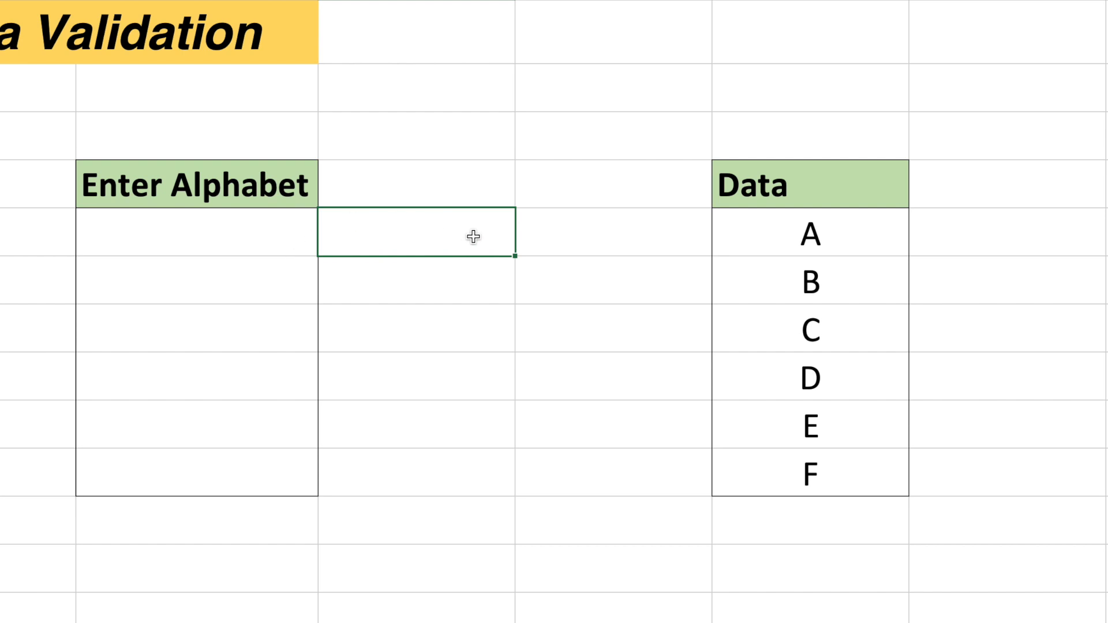
{"action": "left_click", "coordinate": [197, 232]}
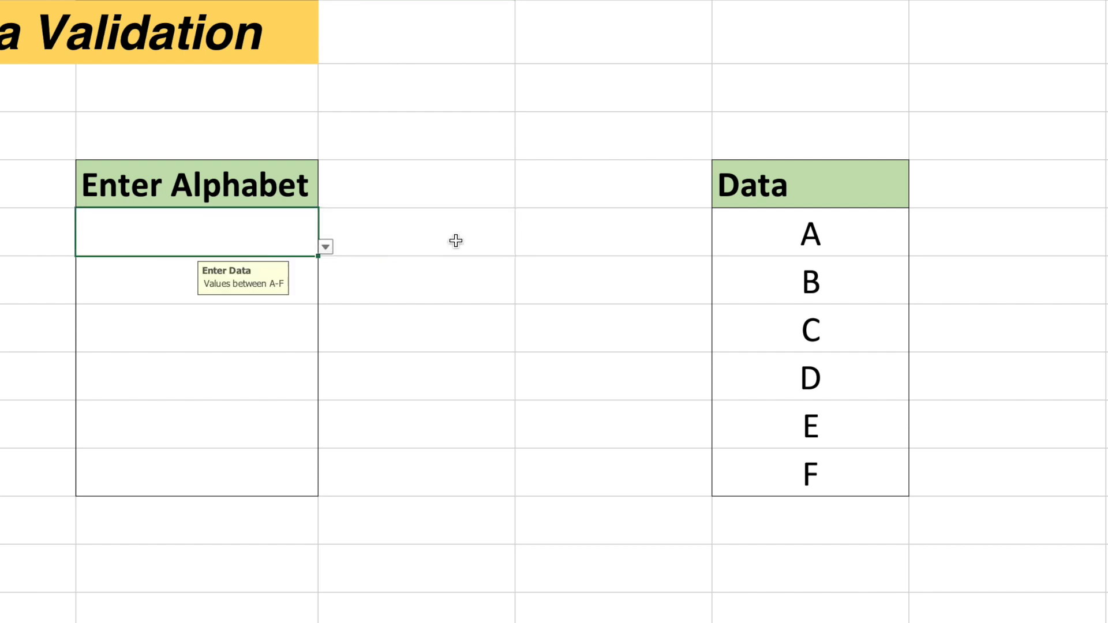
Step: Pick C from the first cell's dropdown and type B in the second cell
{"action": "left_click", "coordinate": [324, 246]}
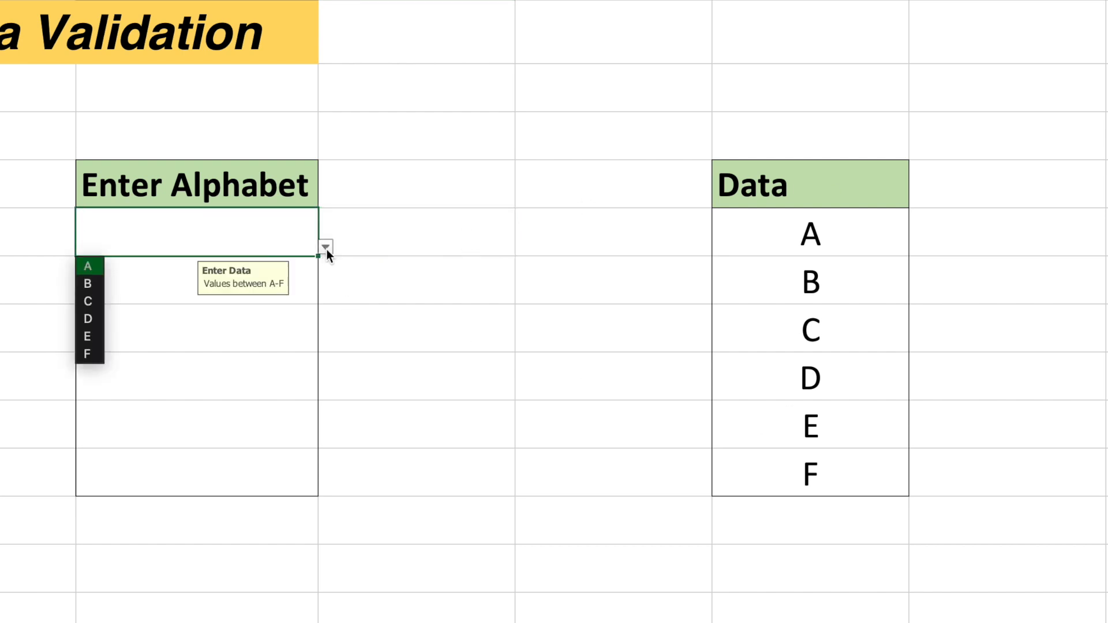
{"action": "mouse_move", "coordinate": [90, 278]}
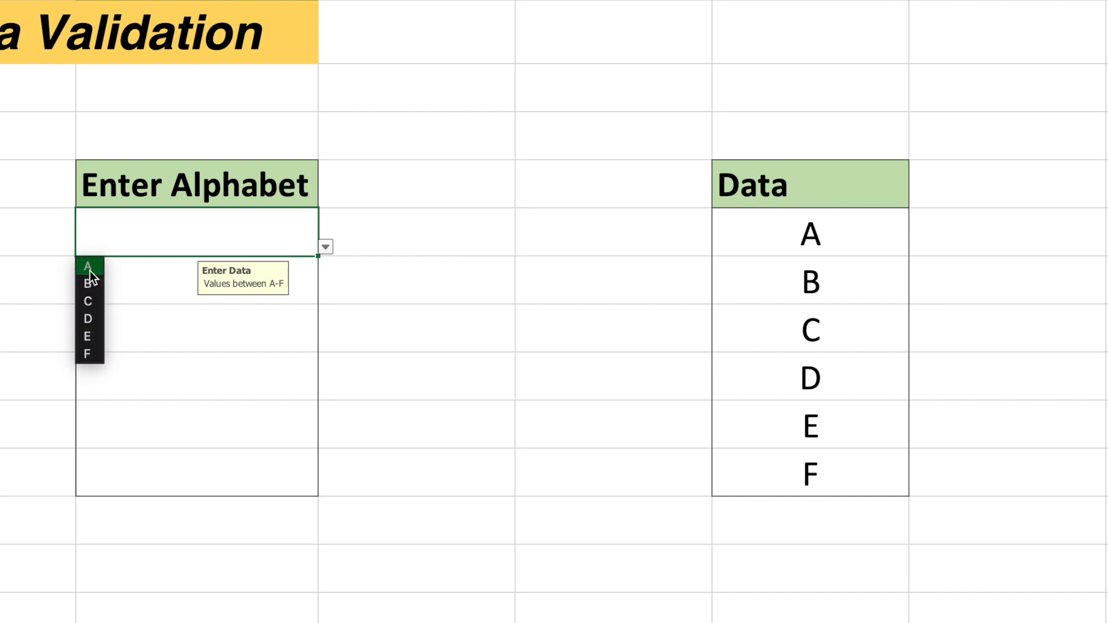
{"action": "mouse_move", "coordinate": [91, 276]}
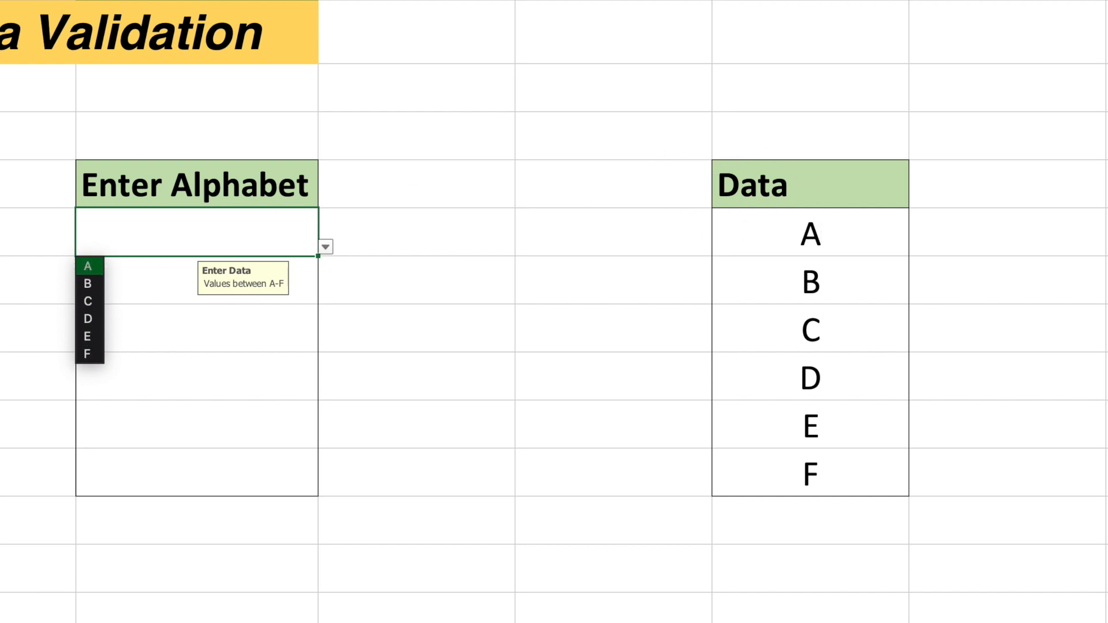
{"action": "left_click", "coordinate": [88, 302]}
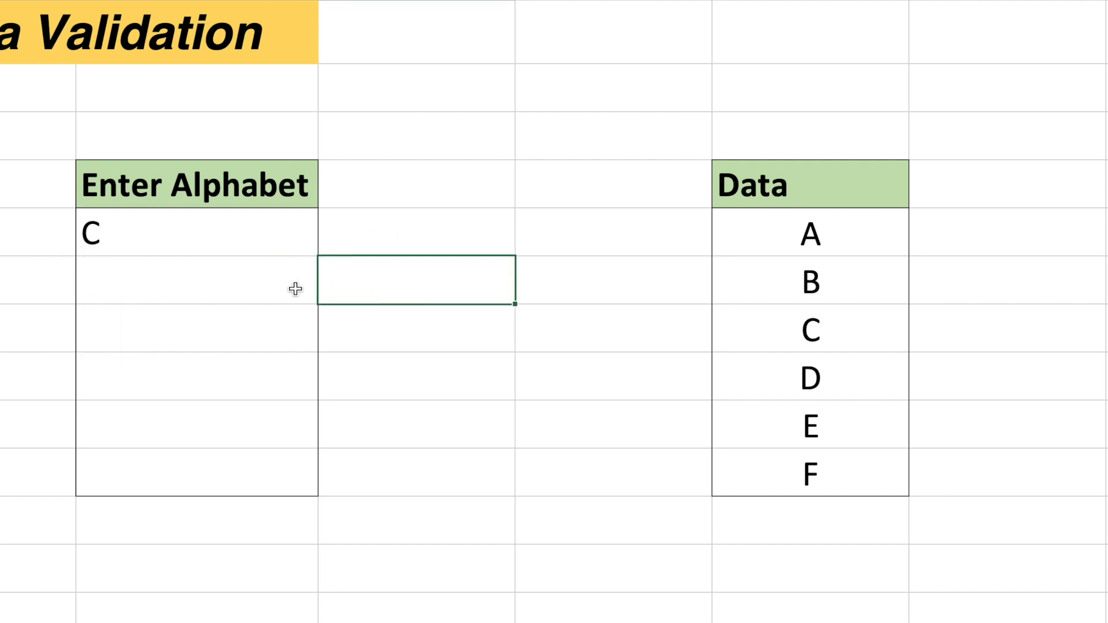
{"action": "left_click", "coordinate": [196, 279]}
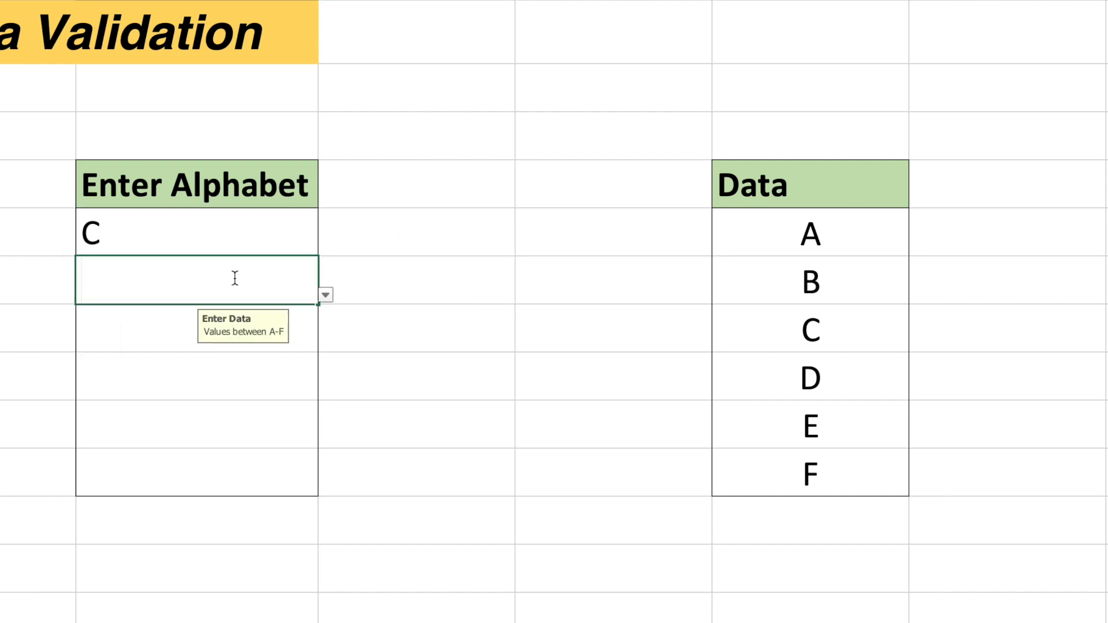
{"action": "type", "text": "B"}
{"action": "left_click", "coordinate": [197, 328]}
{"action": "type", "text": "Z"}
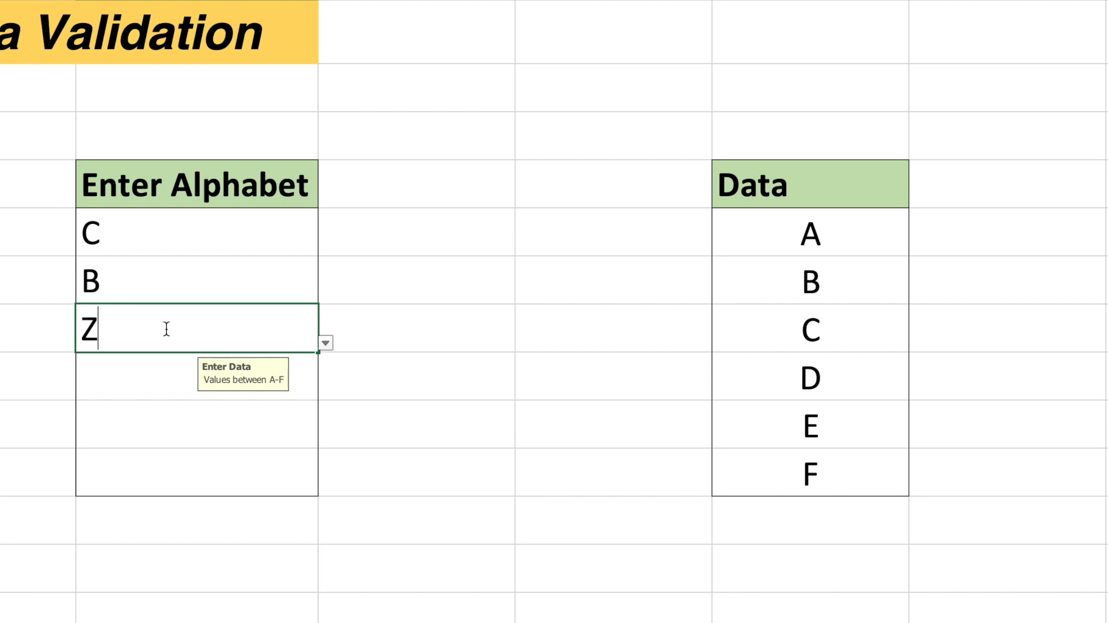
{"action": "mouse_move", "coordinate": [150, 377]}
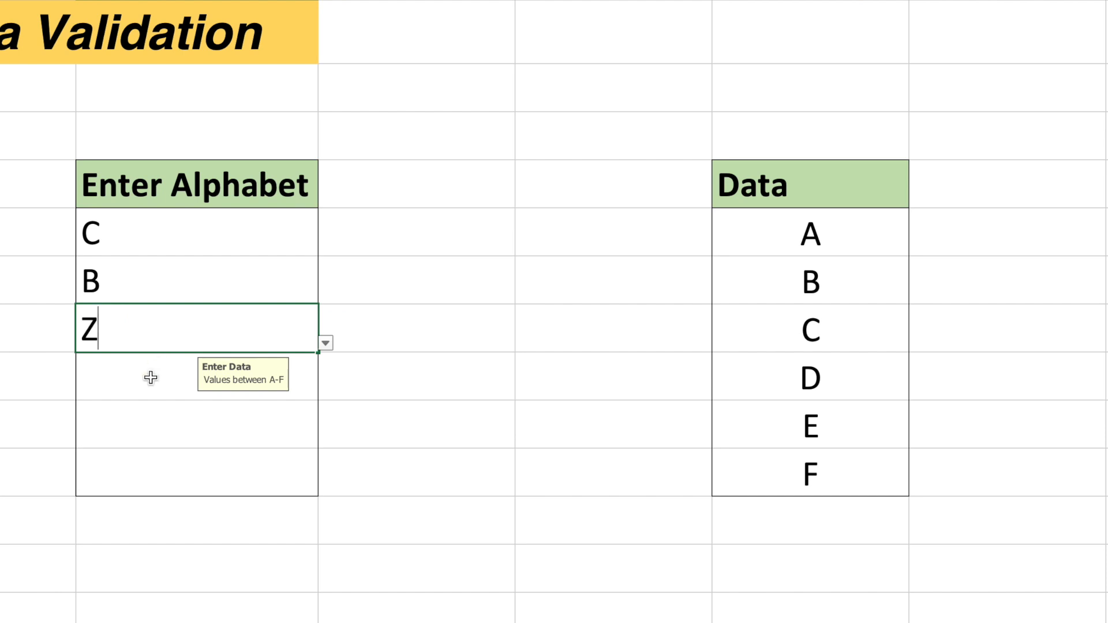
Step: Enter Z, get it rejected by the wrong-data alert, then enter A and pick F
{"action": "key", "text": "Return"}
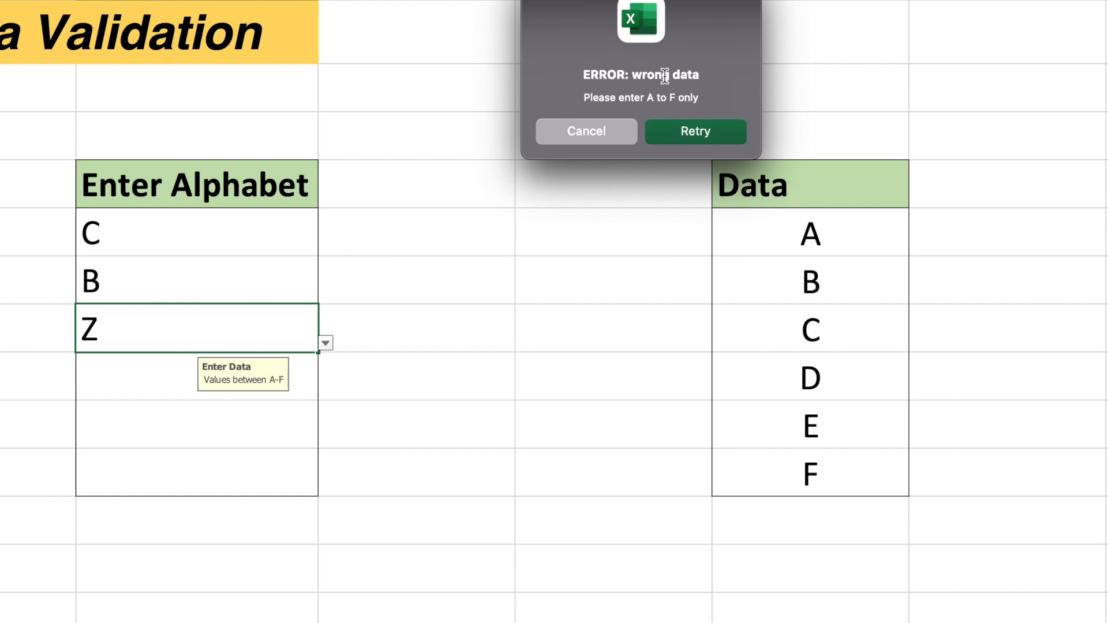
{"action": "mouse_move", "coordinate": [711, 98]}
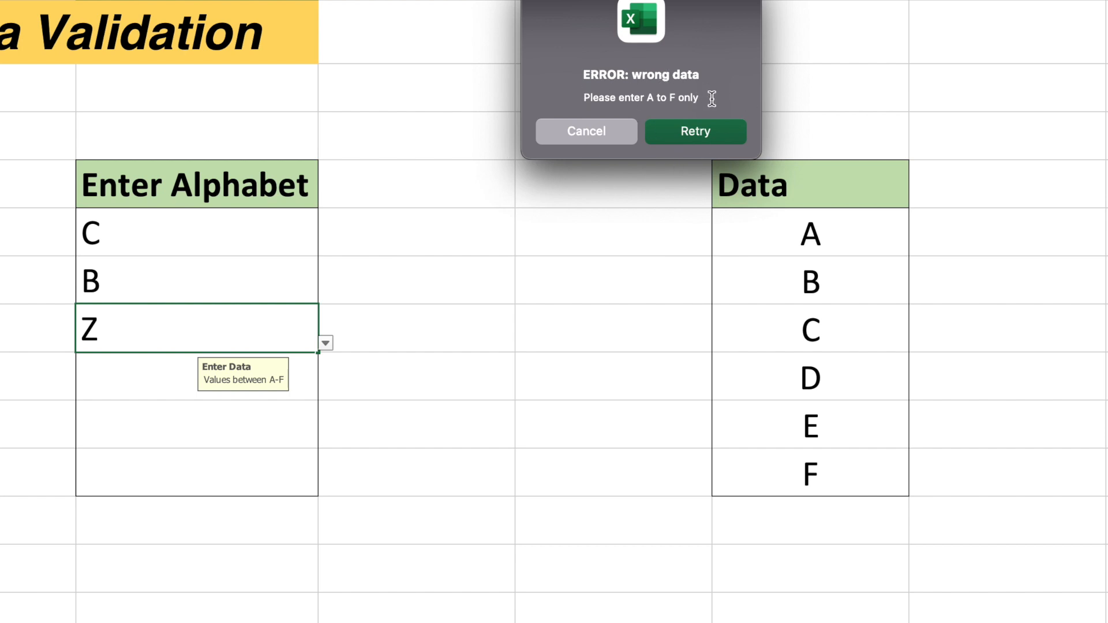
{"action": "left_click", "coordinate": [585, 132]}
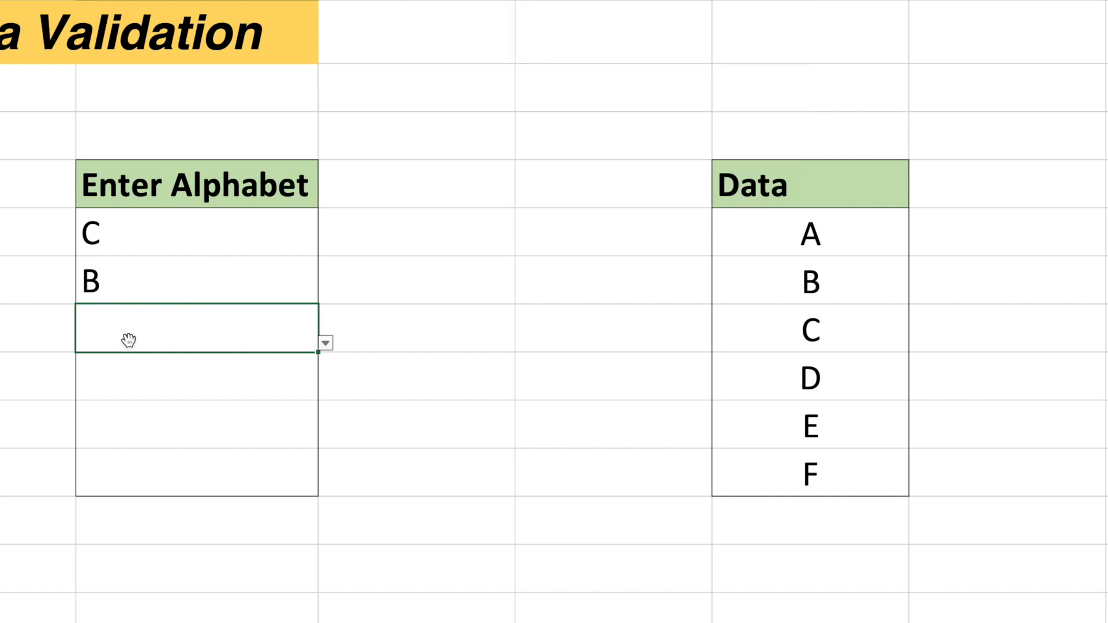
{"action": "type", "text": "Z"}
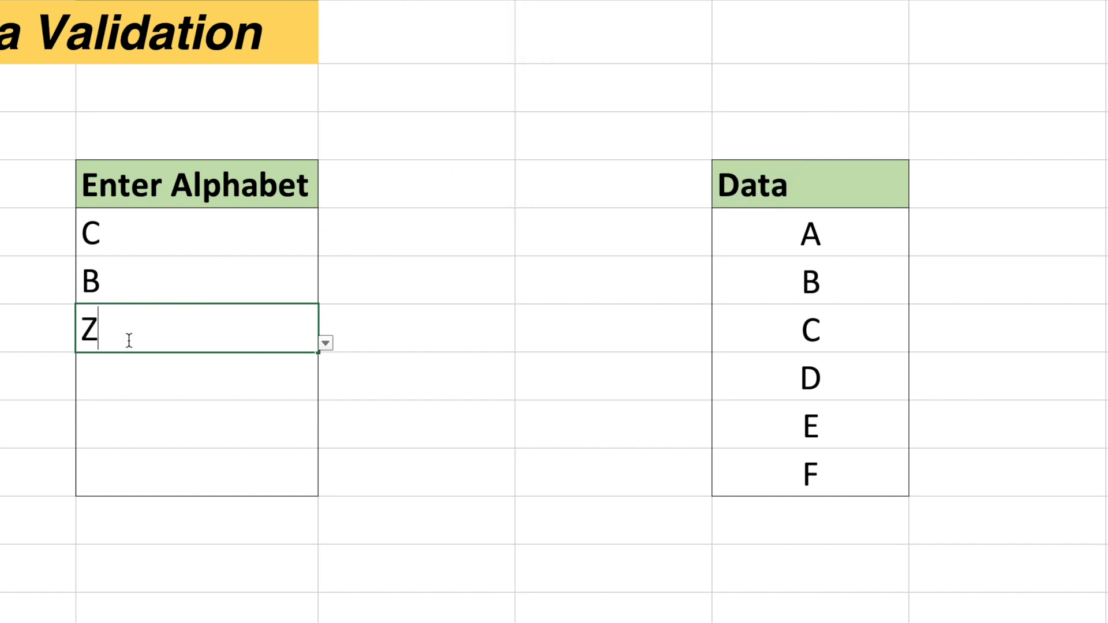
{"action": "key", "text": "Return"}
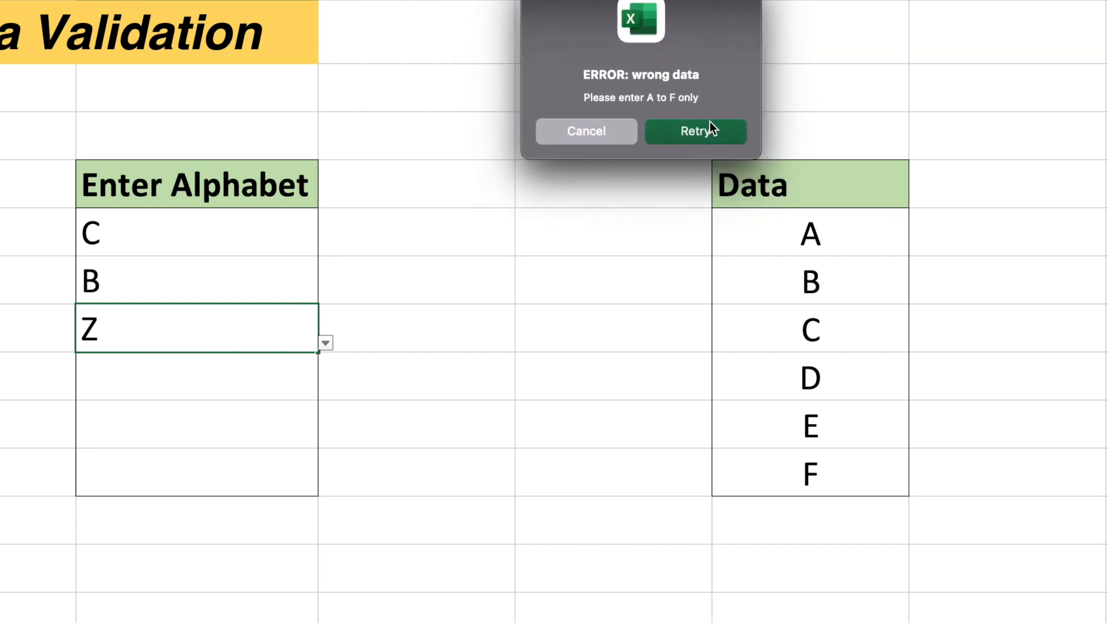
{"action": "left_click", "coordinate": [694, 131]}
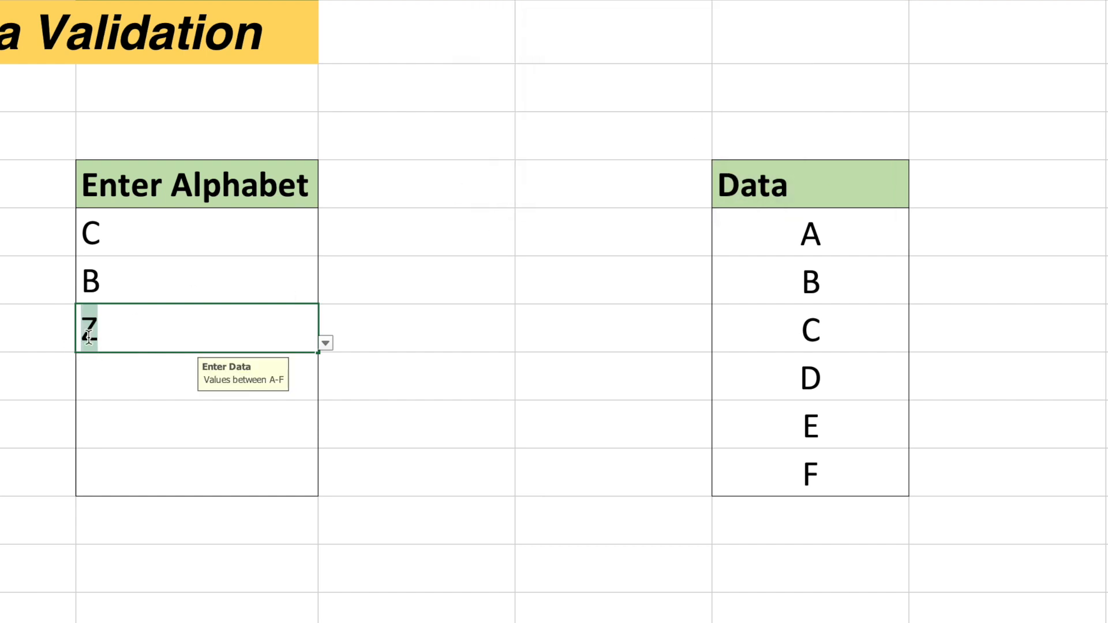
{"action": "type", "text": "Z"}
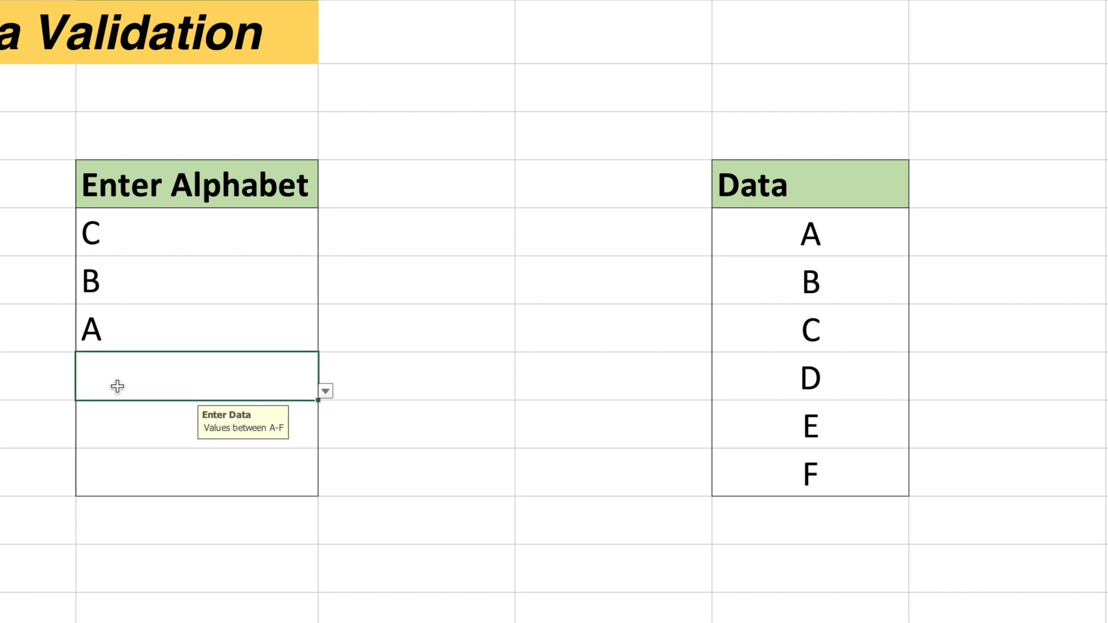
{"action": "left_click", "coordinate": [324, 392]}
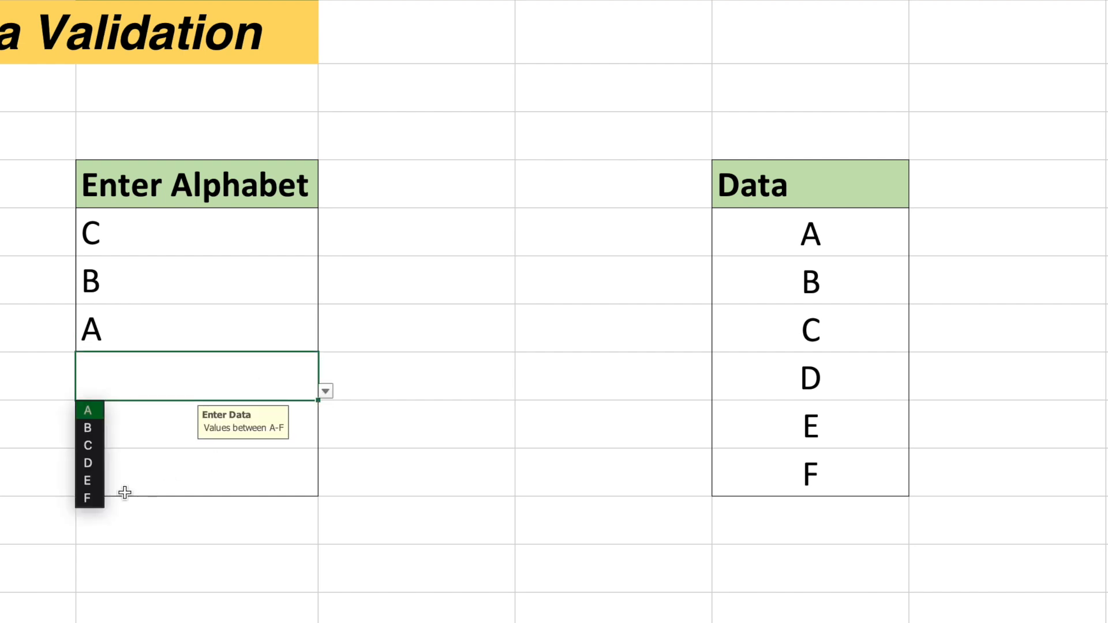
{"action": "left_click", "coordinate": [88, 498]}
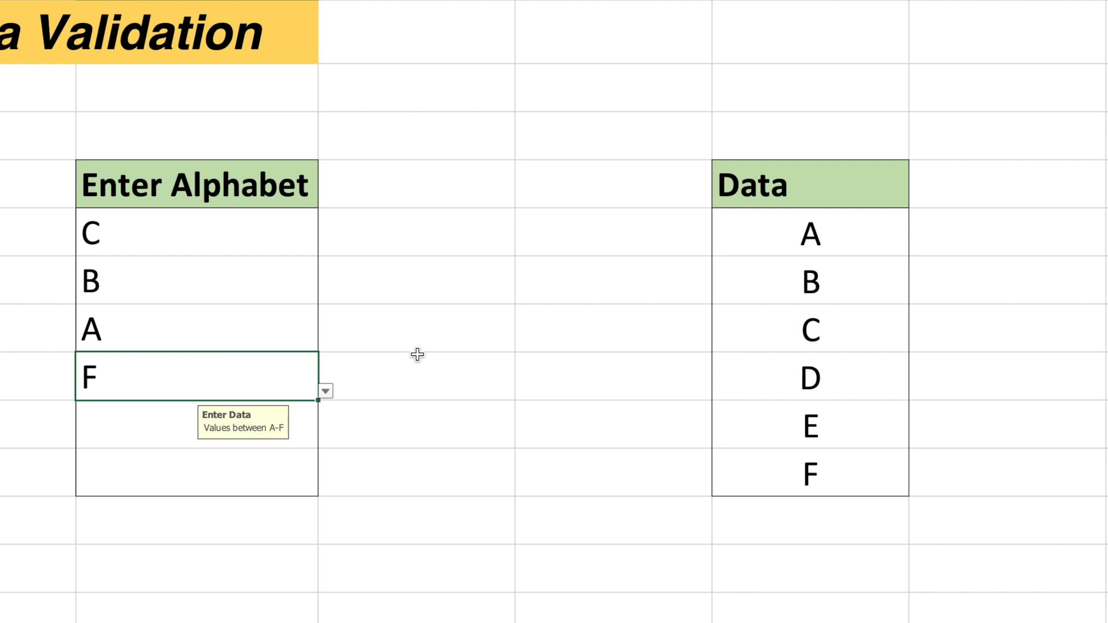